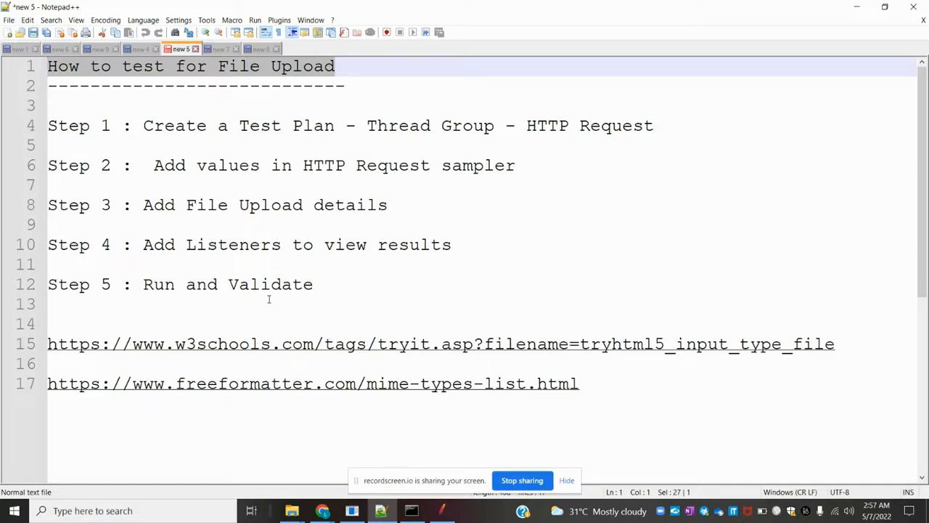
mouse_move(256, 145)
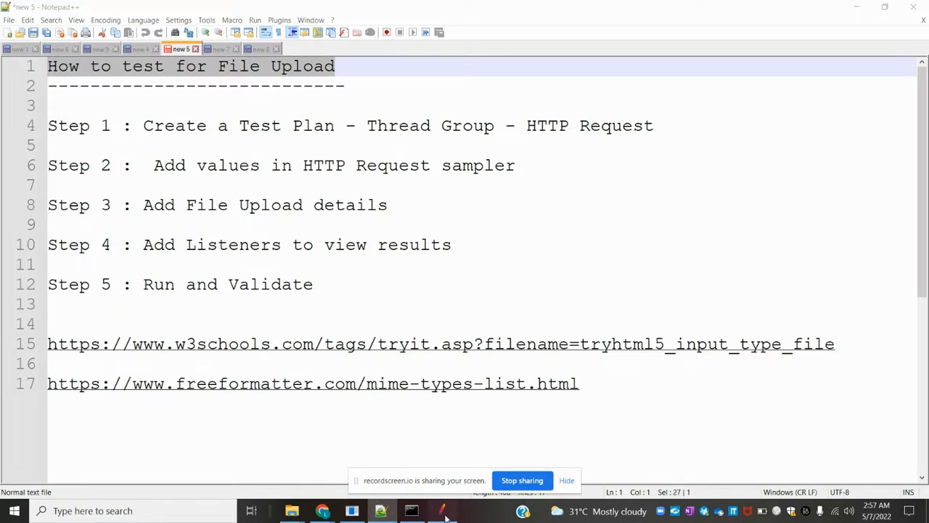
Add a Thread Group to the Test Plan
click(441, 511)
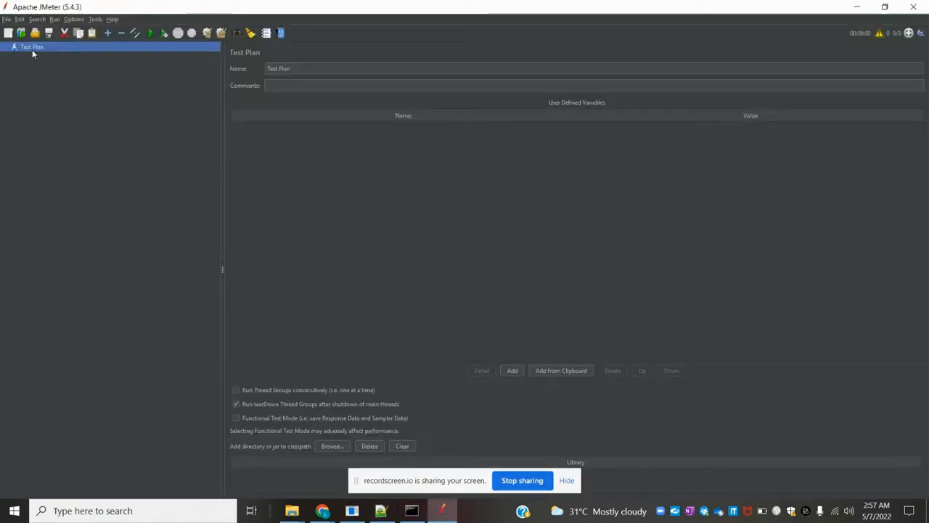
right_click(32, 46)
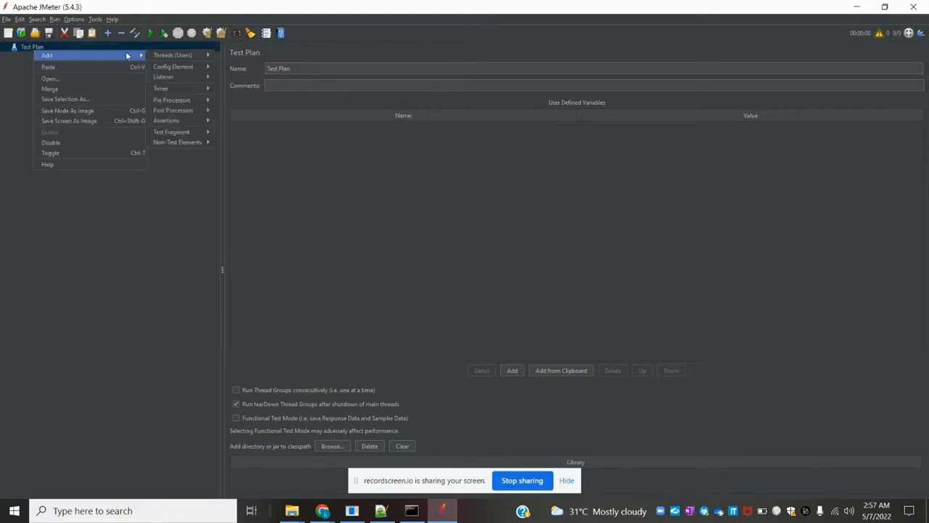
click(171, 55)
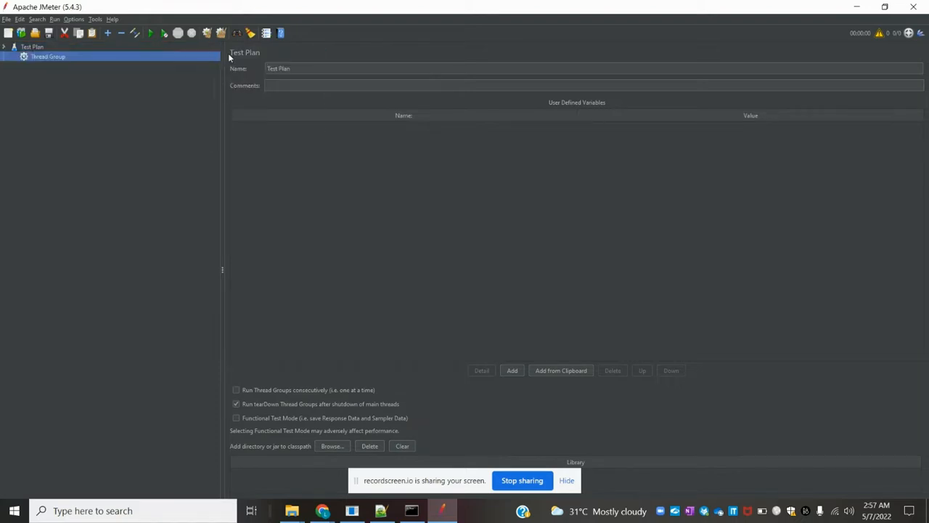
Add an HTTP Request sampler, View Results Tree and View Results in Table listeners to the Thread Group
right_click(48, 57)
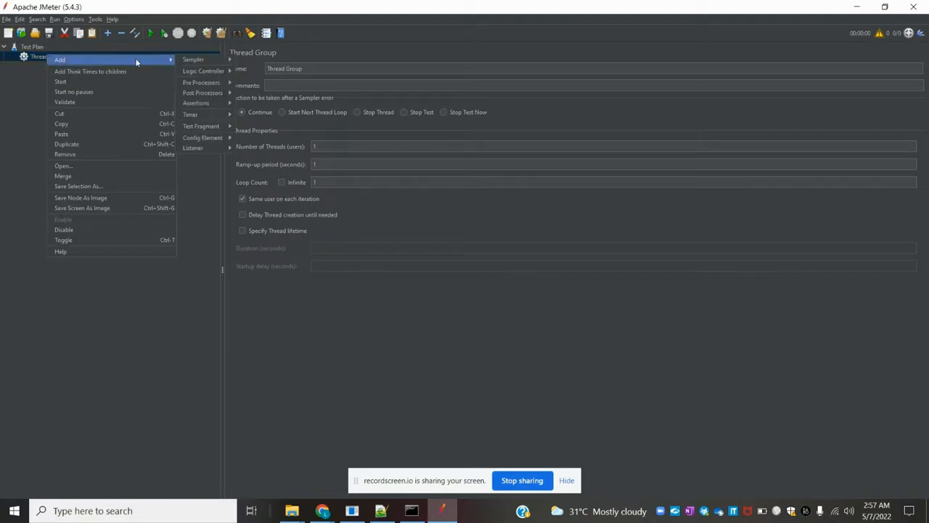
mouse_move(193, 60)
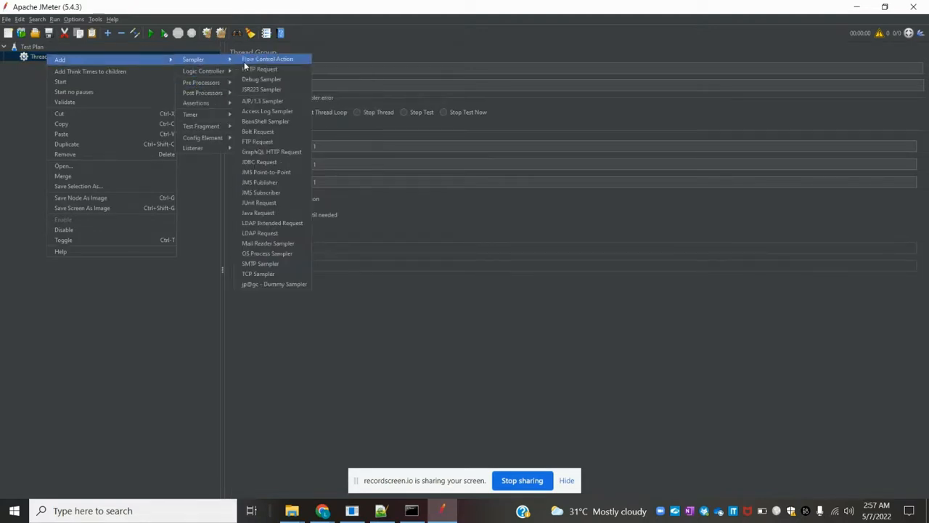
click(260, 70)
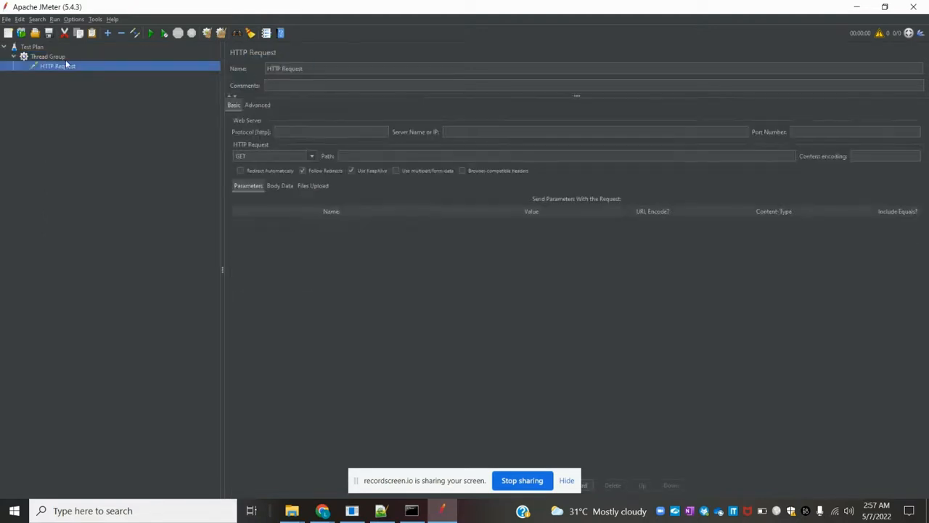
right_click(47, 56)
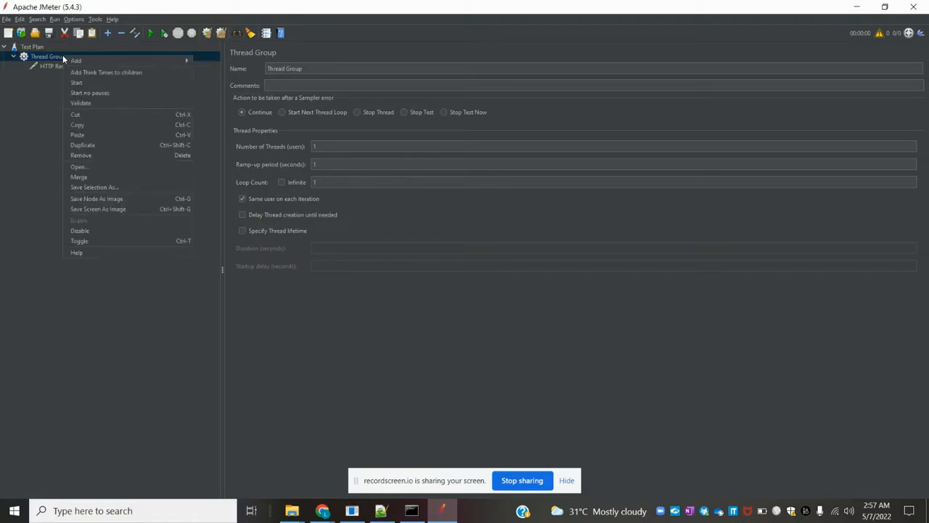
mouse_move(209, 148)
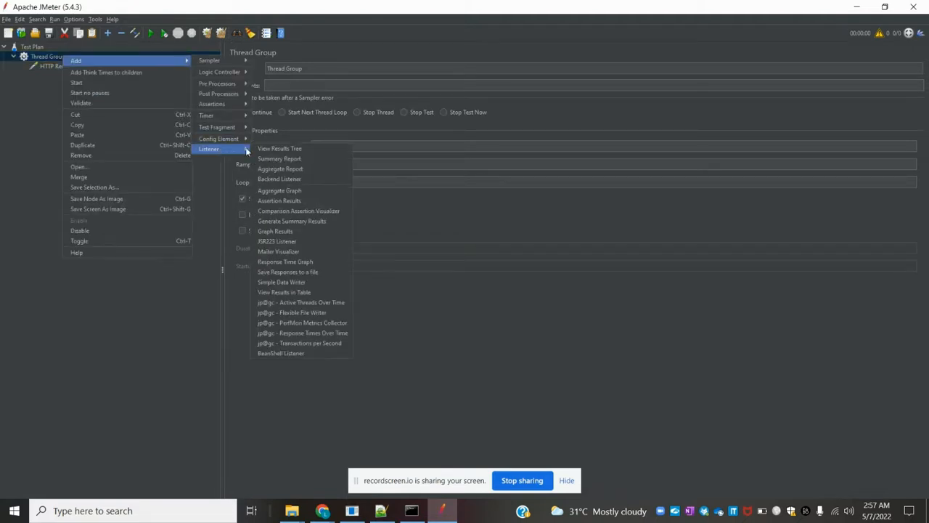
click(279, 148)
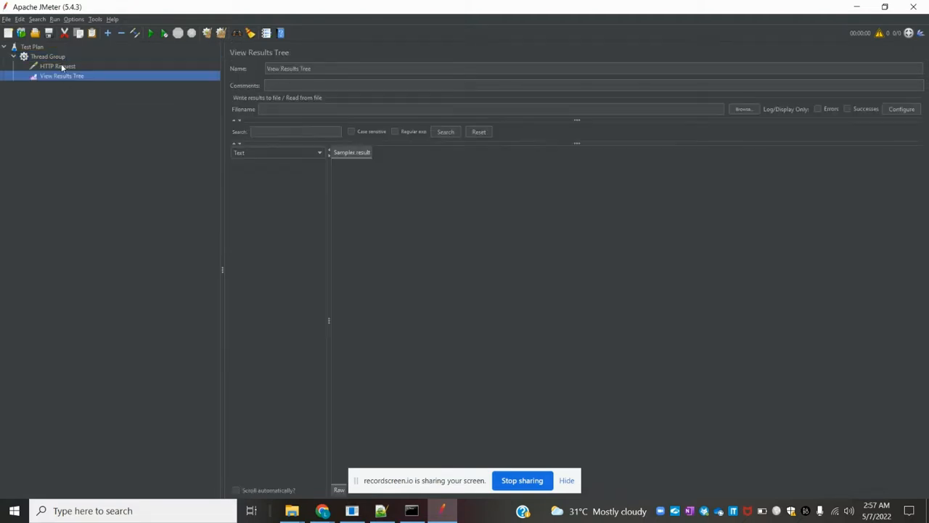
right_click(47, 57)
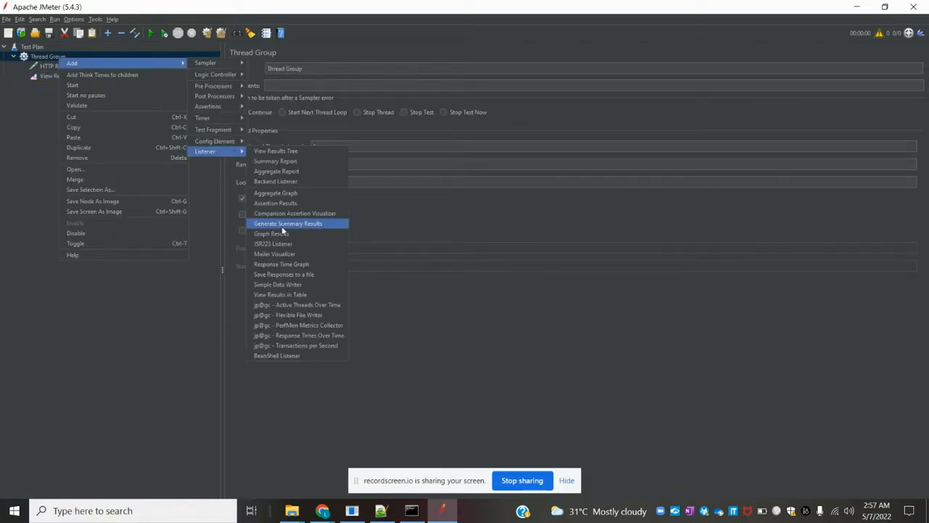
mouse_move(285, 274)
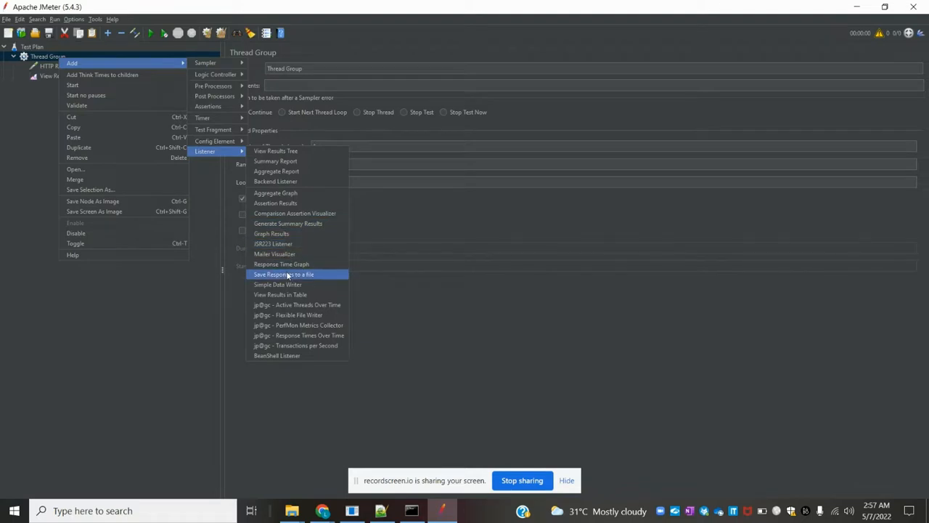
click(280, 293)
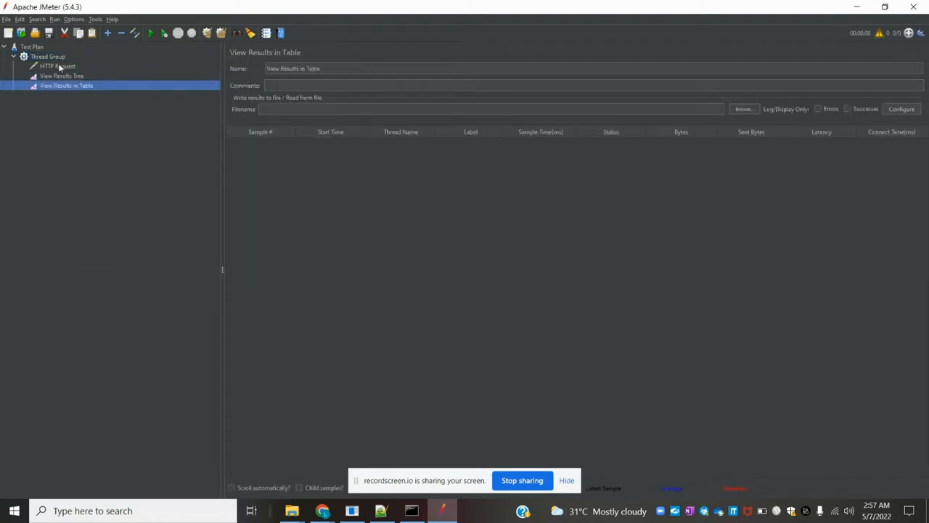
mouse_move(67, 108)
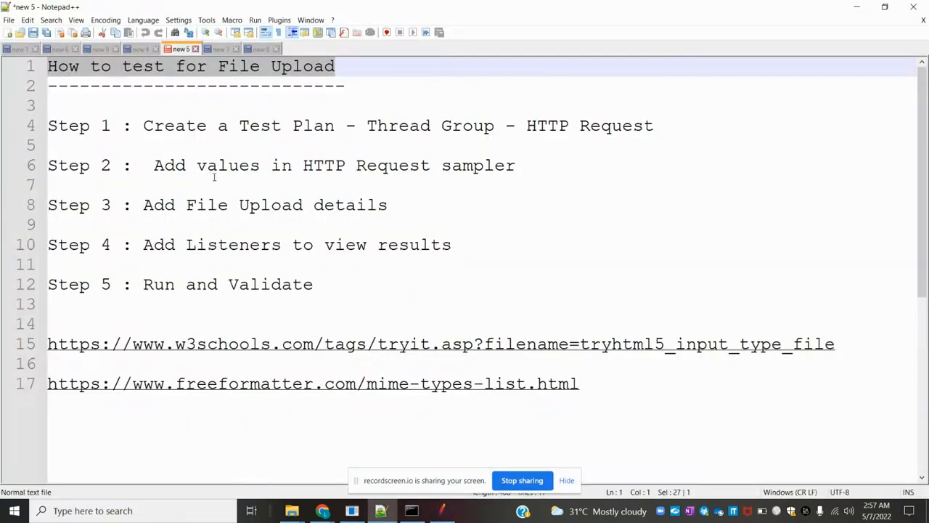
mouse_move(323, 177)
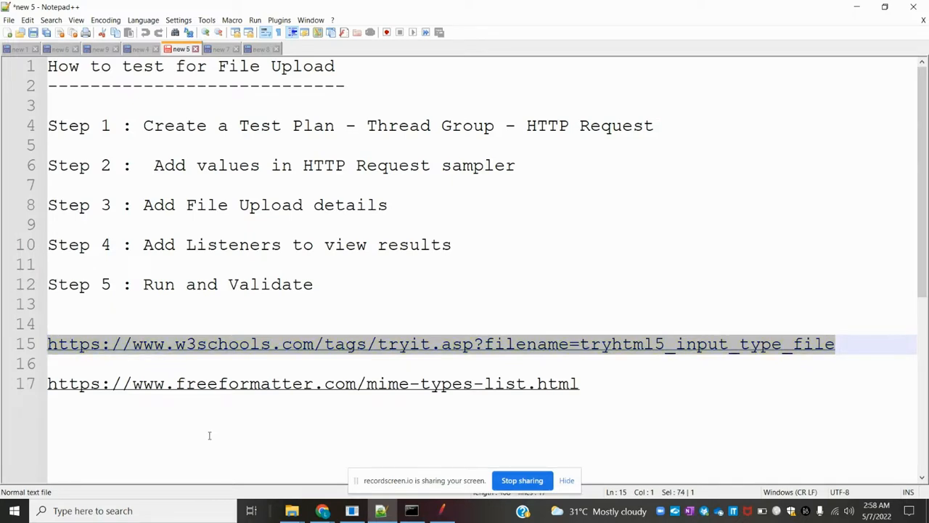
mouse_move(322, 511)
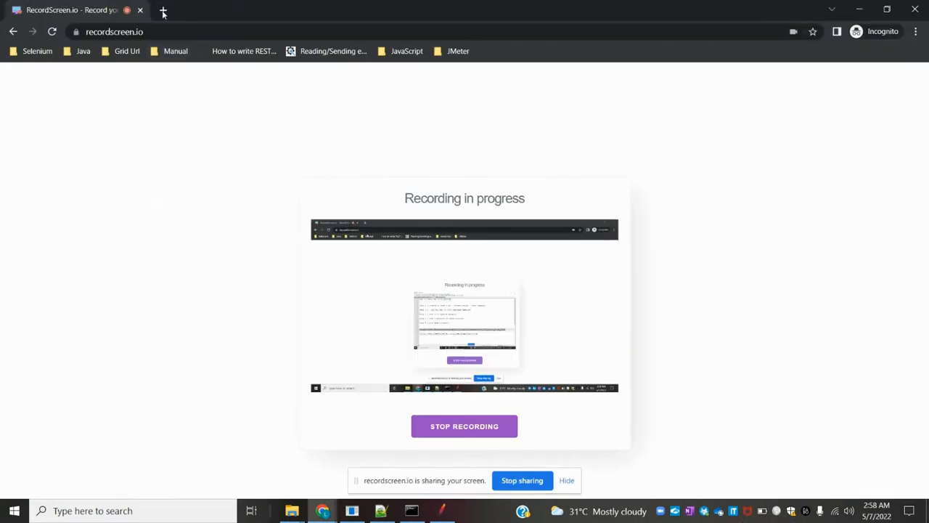
Load w3schools.com/tags/tryit.asp?filename=tryhtml5_input_type_file in a new tab and run the example
click(163, 10)
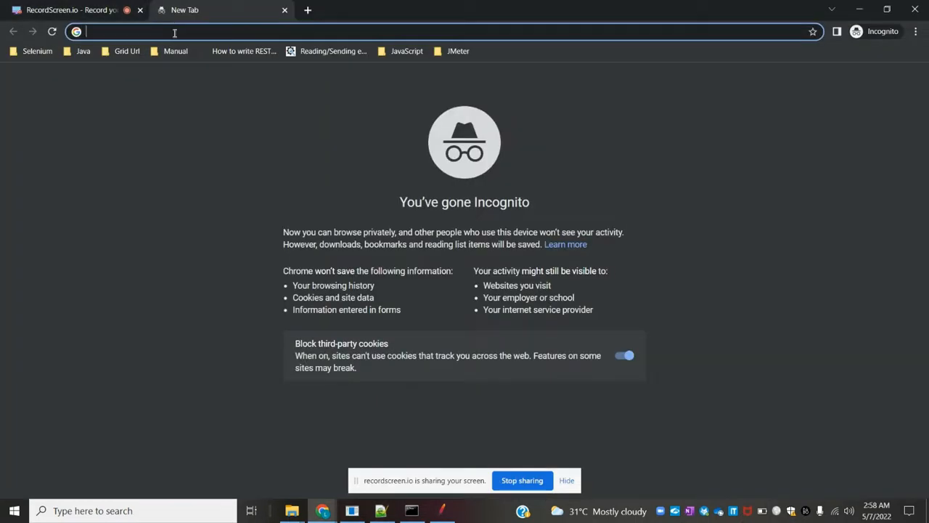
text(w3schools.com/tags/tryit.asp?filename=tryhtml5_input_type_file)
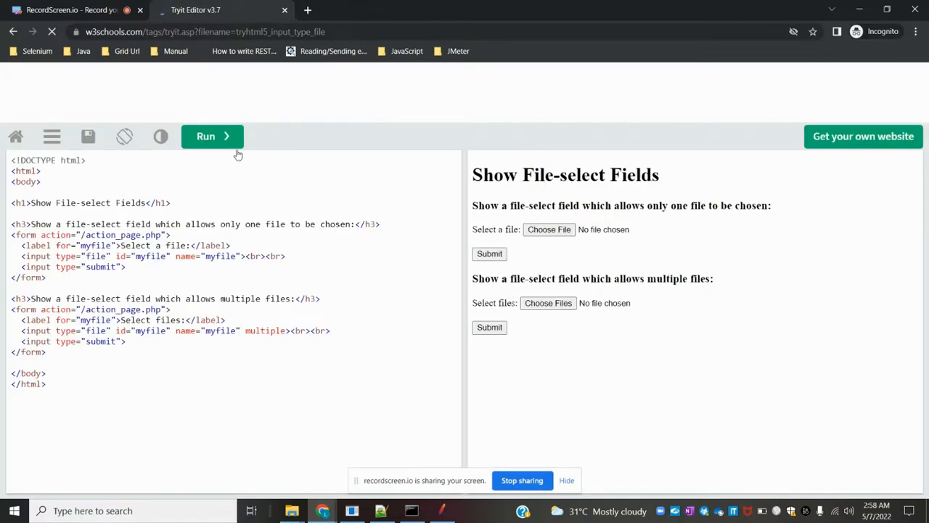
click(212, 136)
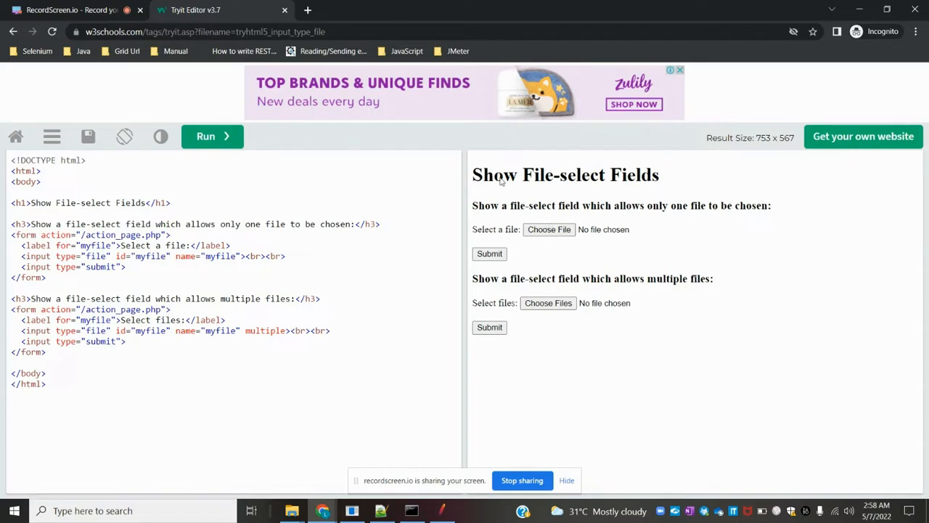
mouse_move(552, 250)
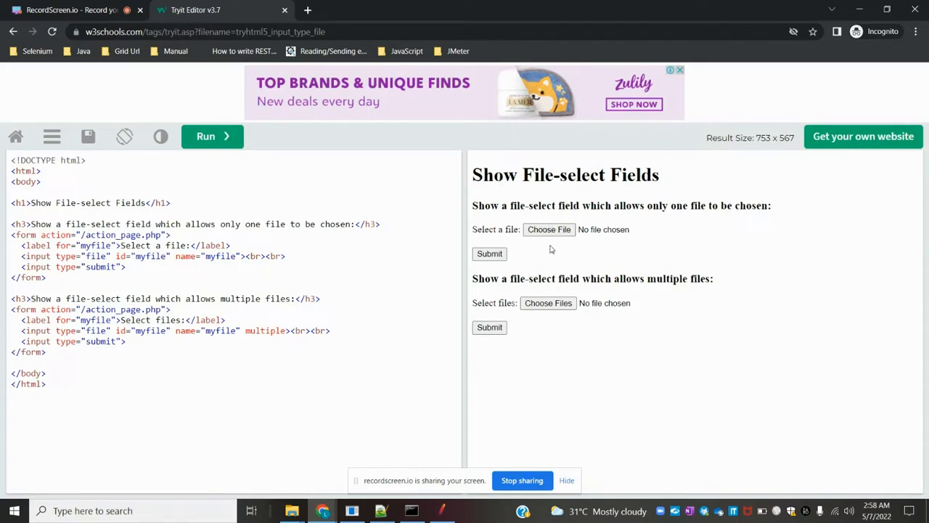
mouse_move(549, 229)
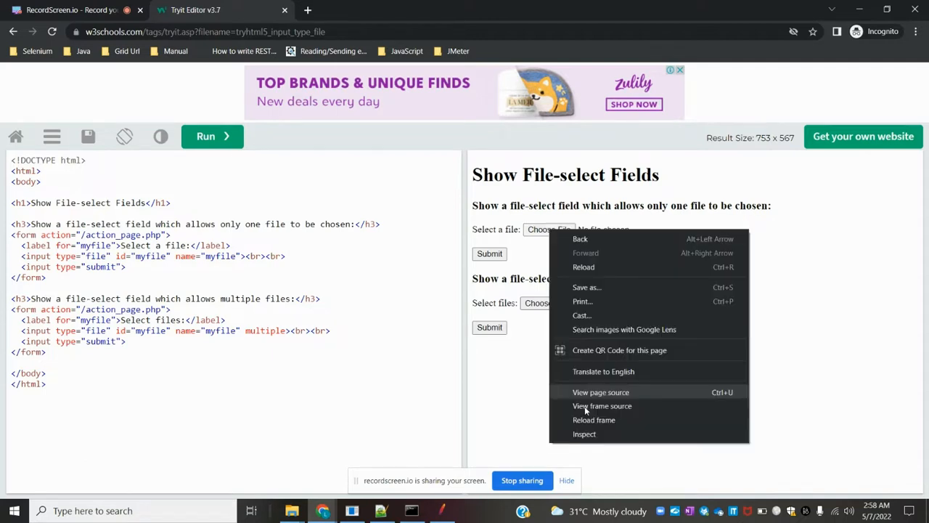
Inspect the single-file chooser's input element (name myfile) in DevTools and select the page address
click(592, 442)
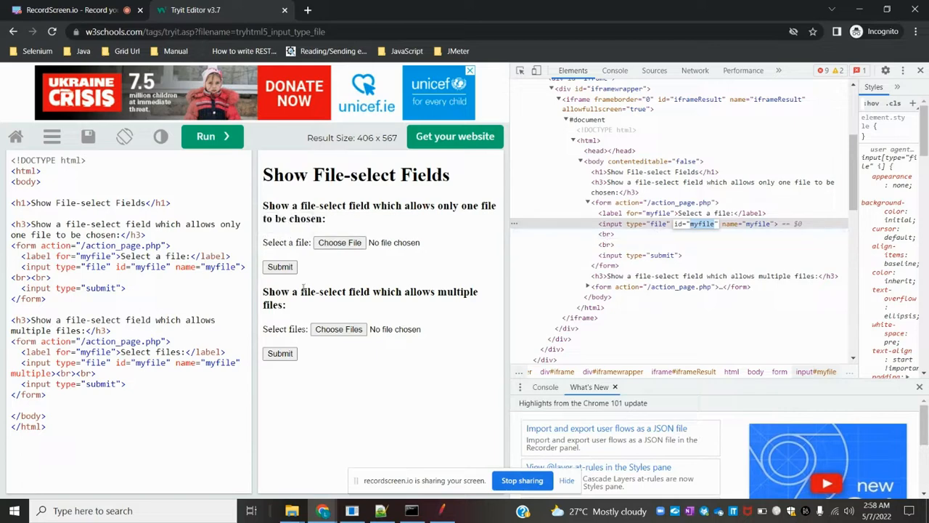
mouse_move(700, 224)
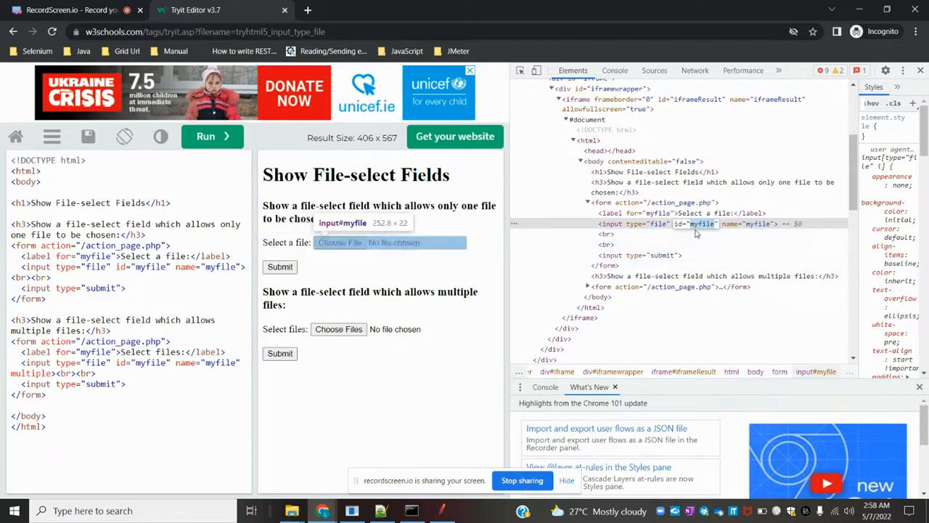
mouse_move(429, 389)
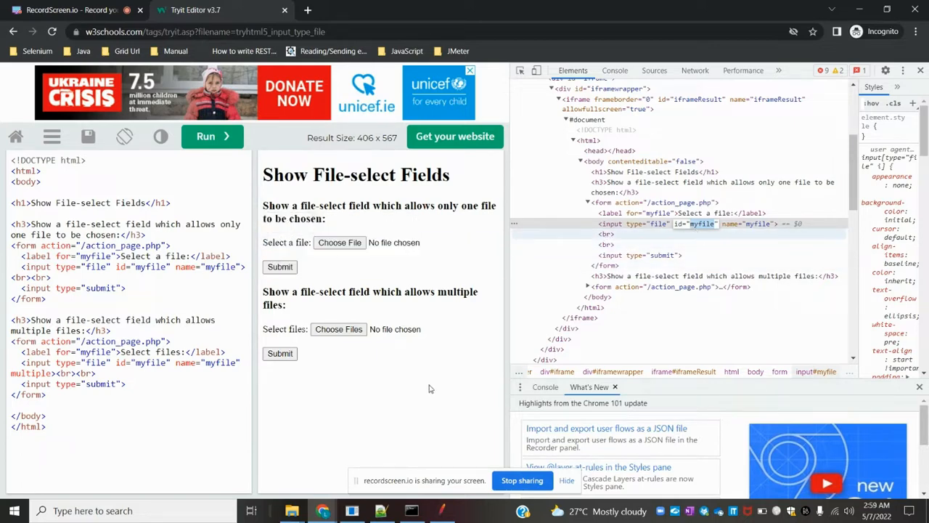
click(443, 511)
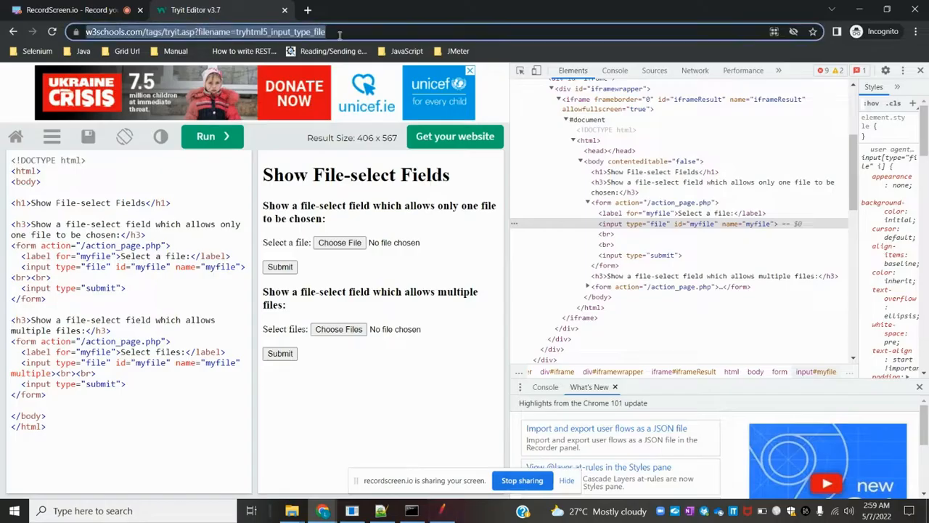
mouse_move(381, 398)
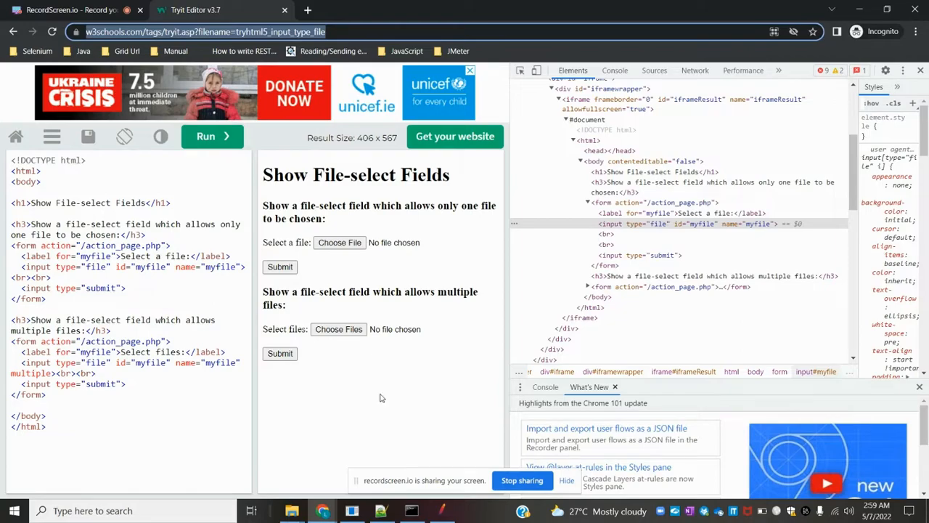
Set the HTTP Request to https, server w3schools.com, path /tags/tryit.asp?filename=tryhtml5_input_type_file, with multipart/form-data
click(441, 512)
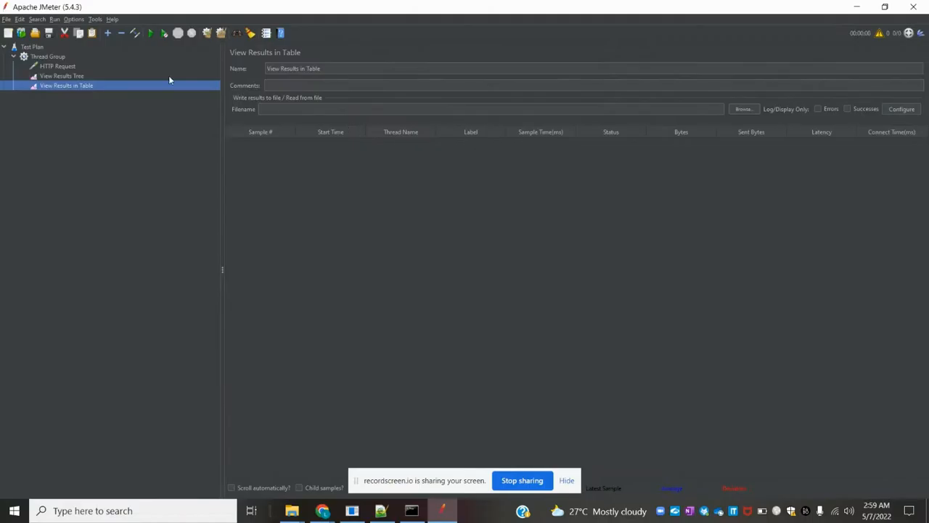
click(58, 66)
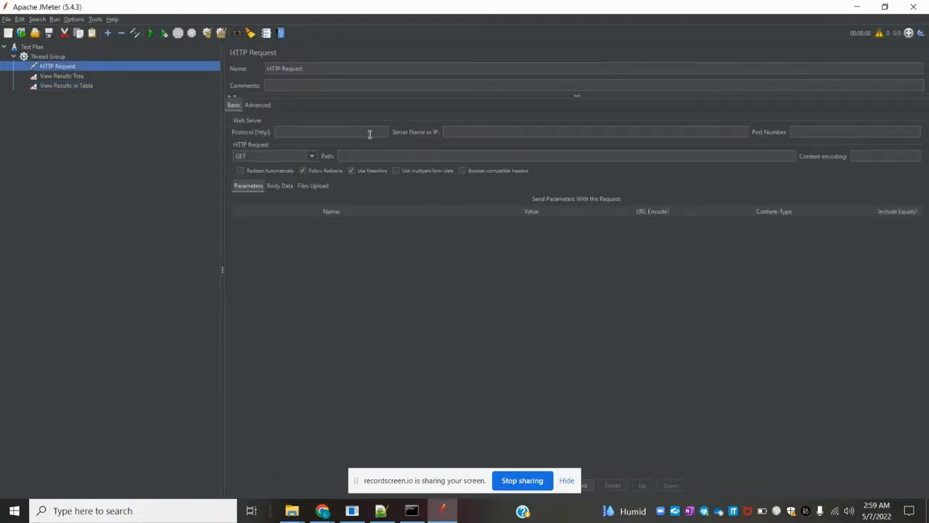
text(https://www.w3schools.com/tags/tryit.asp?filename=tryhtml5_input_type_file)
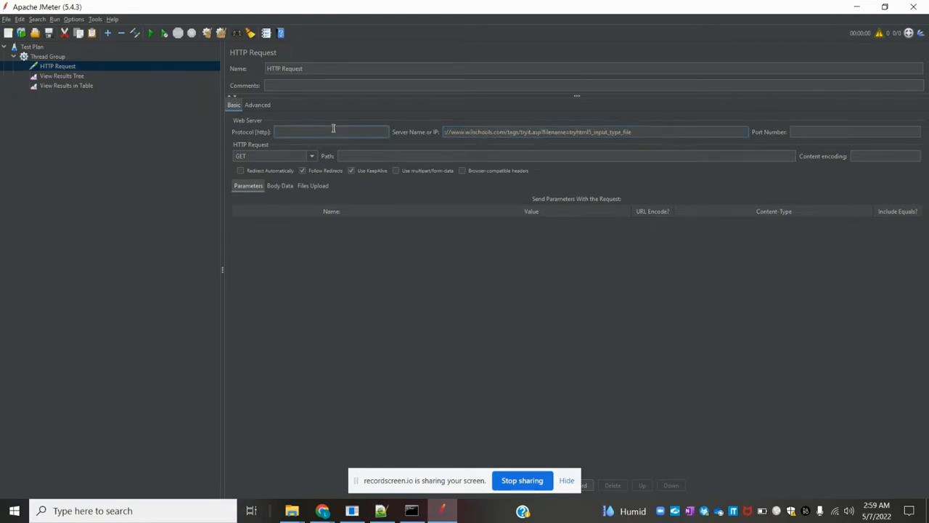
text(https)
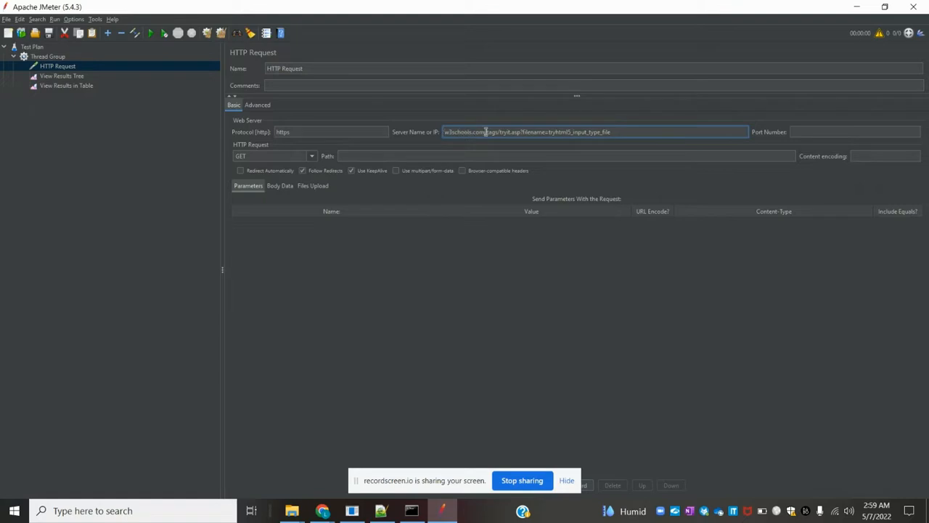
drag(487, 131, 613, 131)
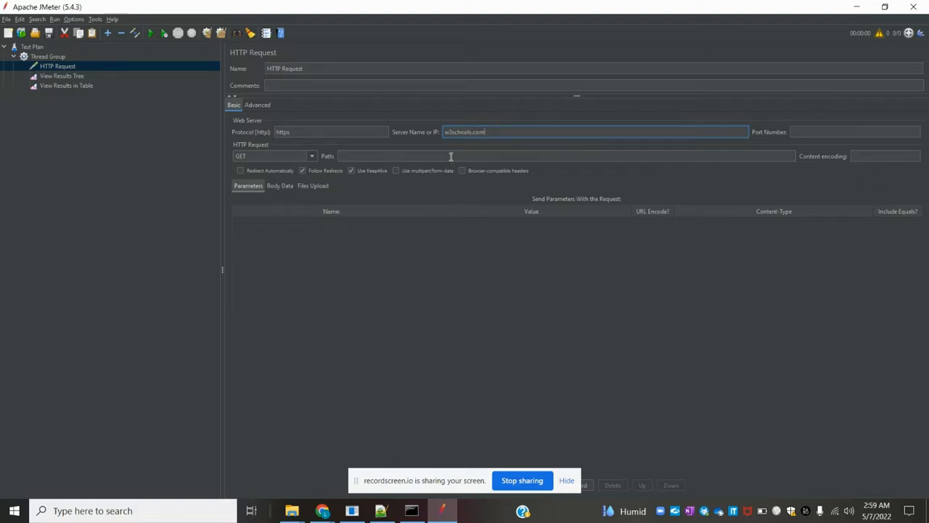
text(/tags/tryit.asp?filename=tryhtml5_input_type_file)
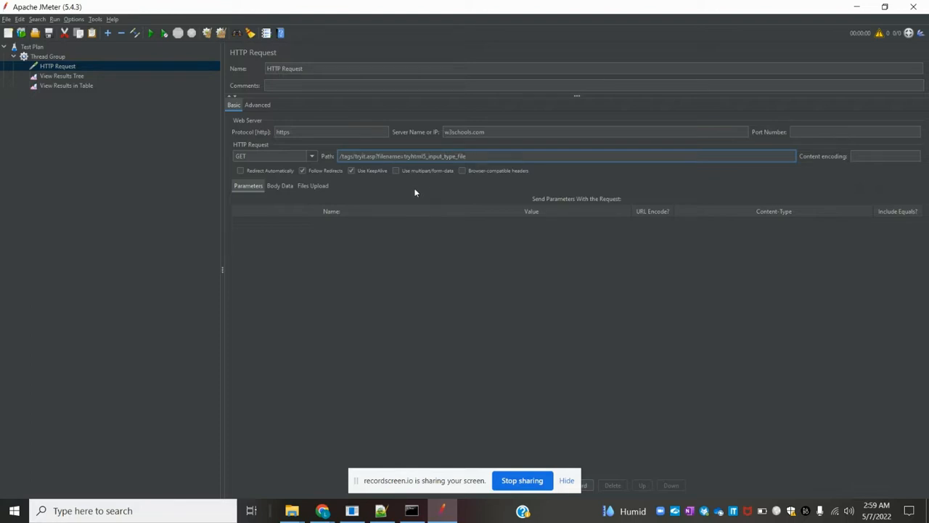
mouse_move(395, 180)
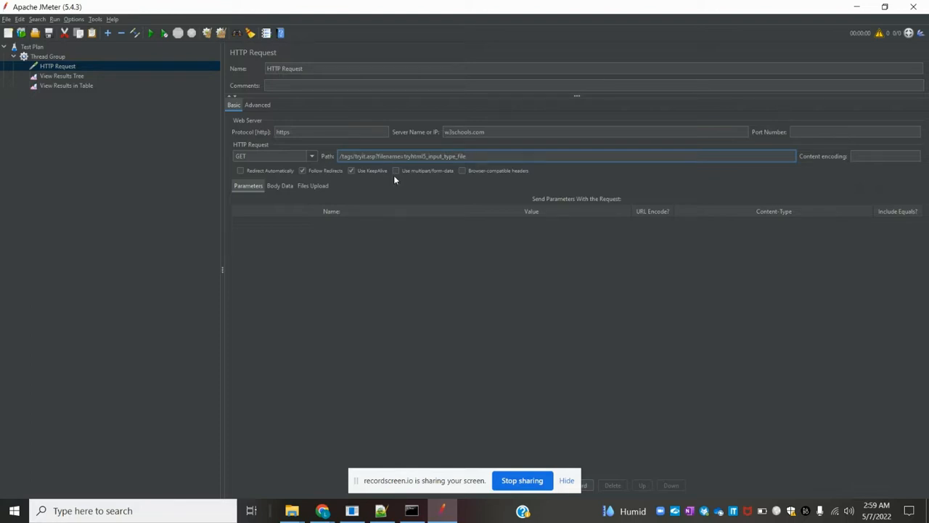
click(395, 171)
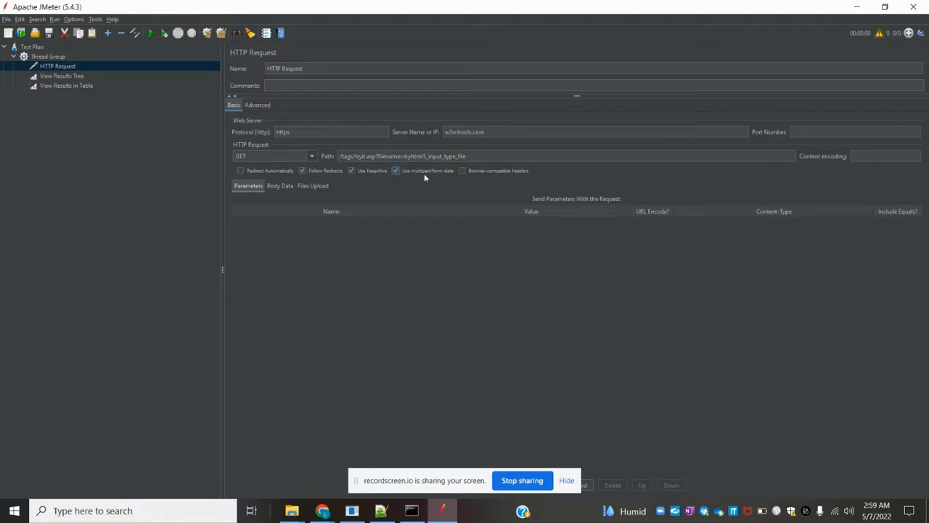
mouse_move(446, 191)
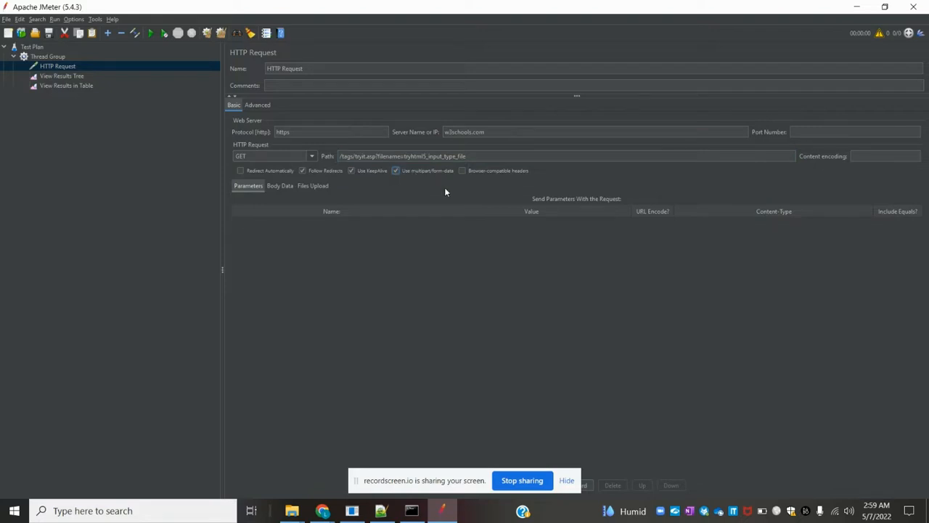
mouse_move(446, 191)
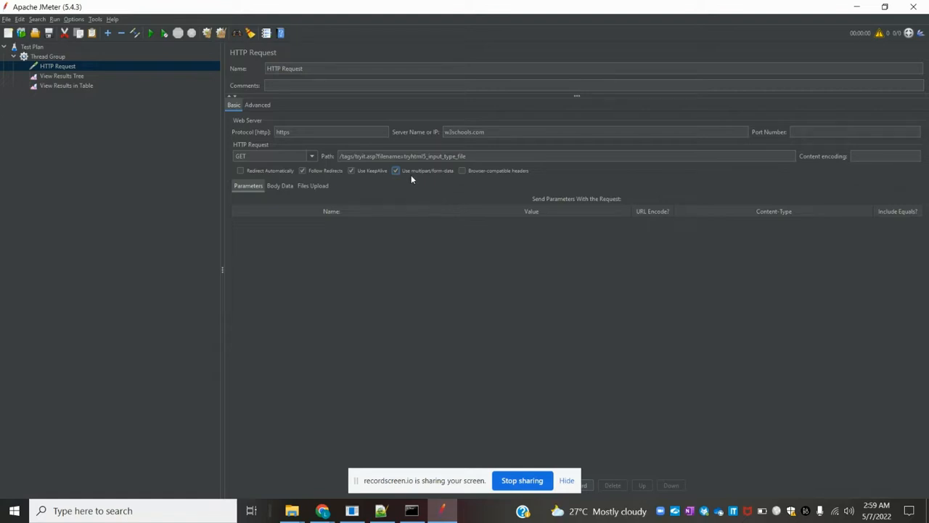
mouse_move(435, 180)
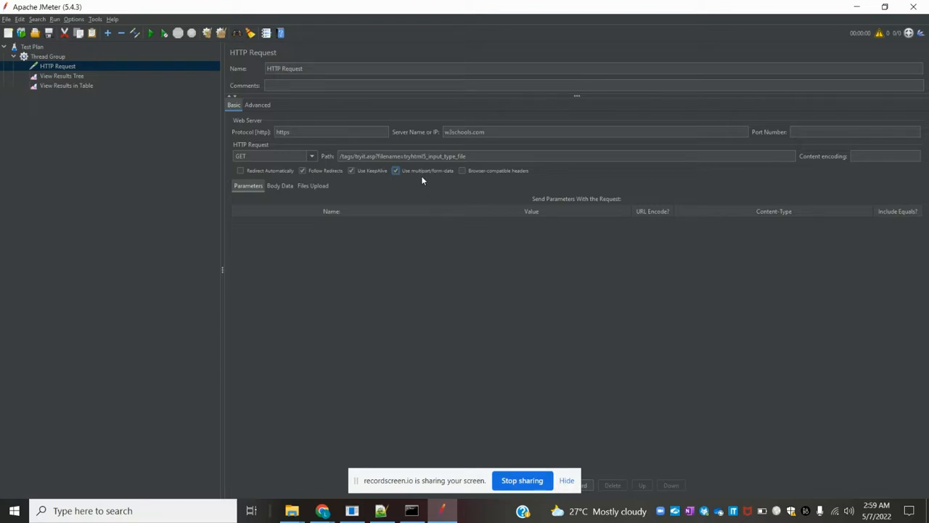
Set the HTTP Request method to POST
click(312, 155)
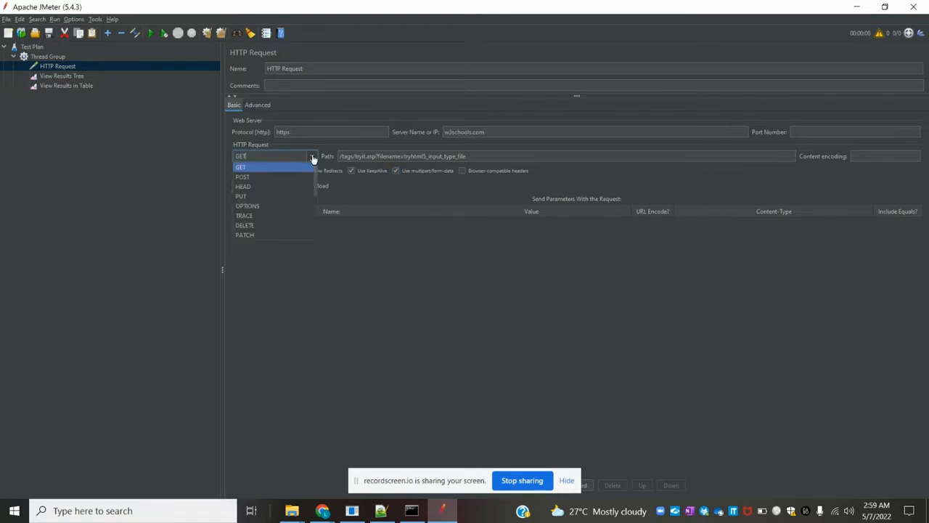
click(243, 177)
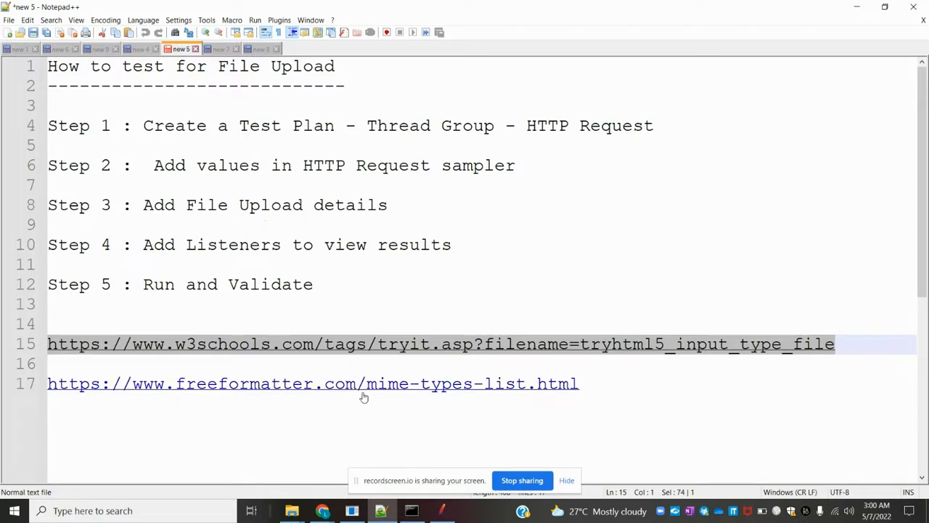
Return to JMeter and show the HTTP Request's Files Upload table
click(442, 511)
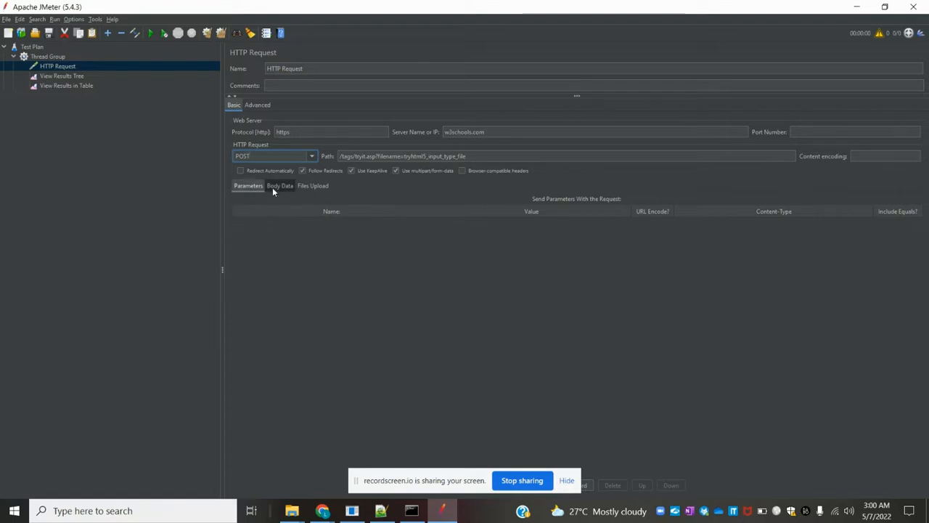
click(312, 185)
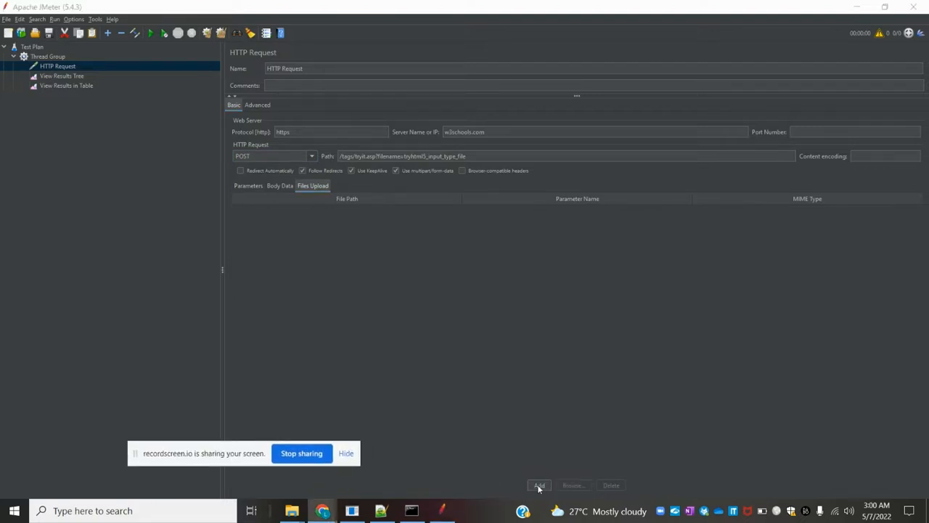
Add a file upload row and choose How to use TEMPLATES.png from My Documents
click(540, 485)
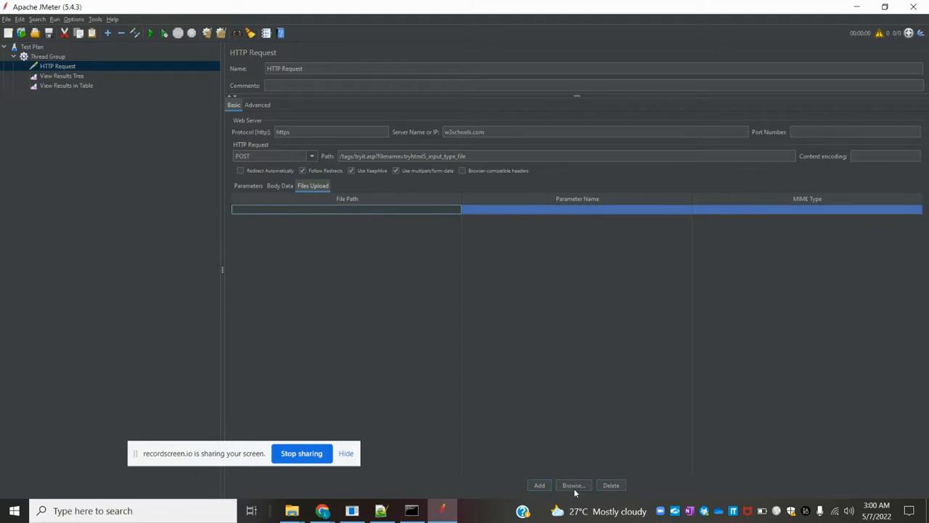
click(573, 485)
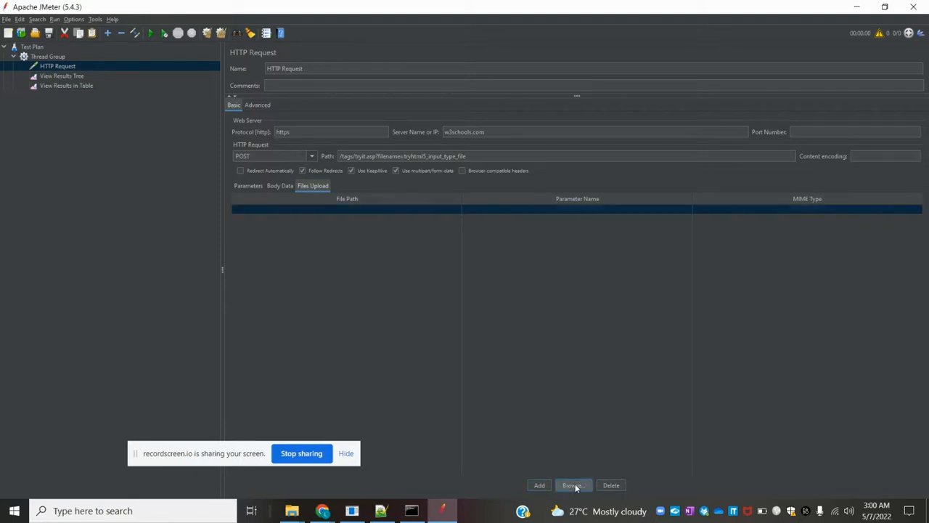
click(572, 485)
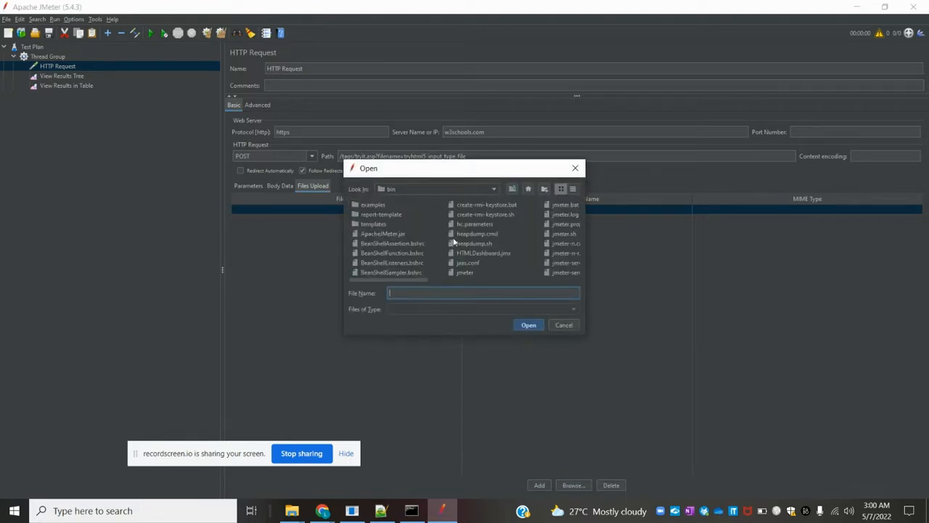
click(493, 189)
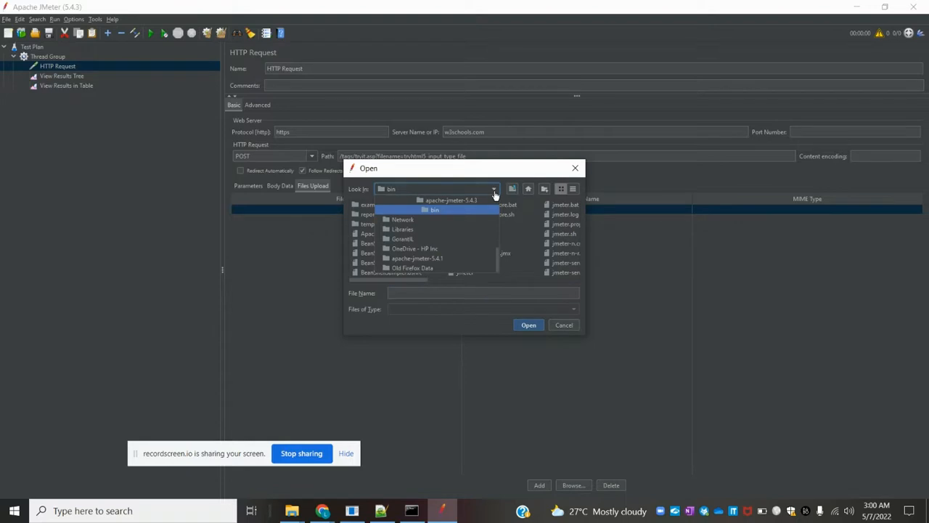
mouse_move(499, 261)
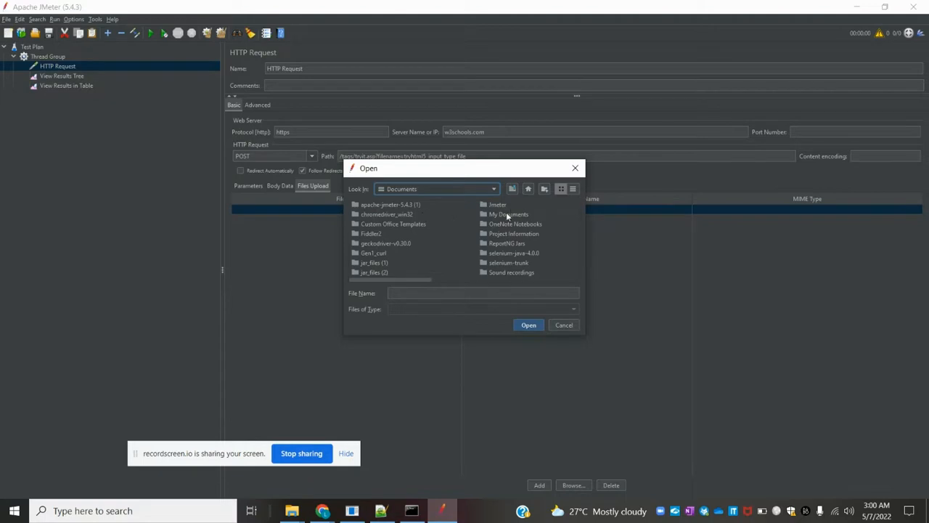
double_click(508, 215)
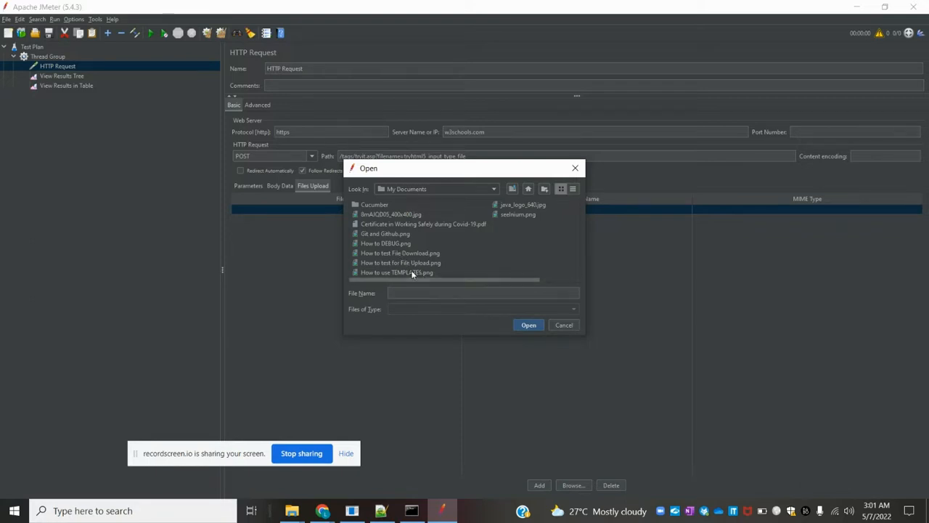
mouse_move(374, 279)
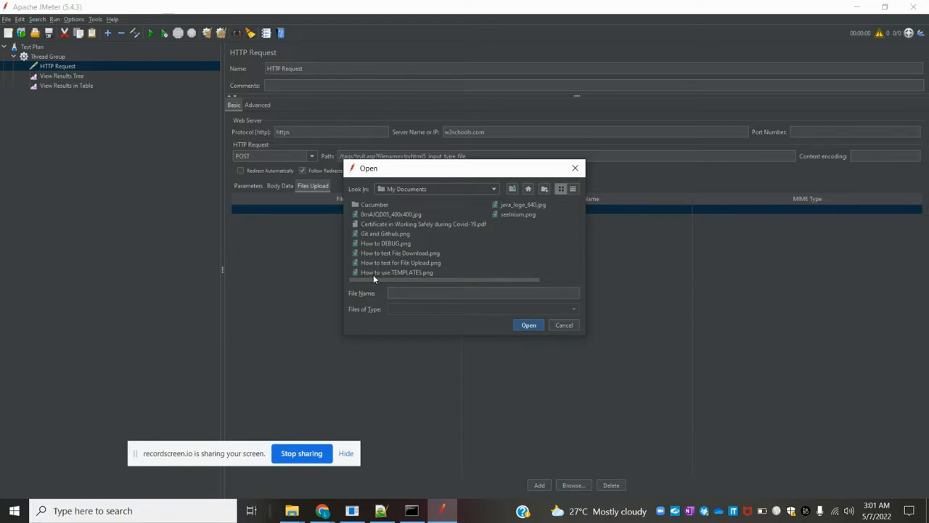
click(396, 273)
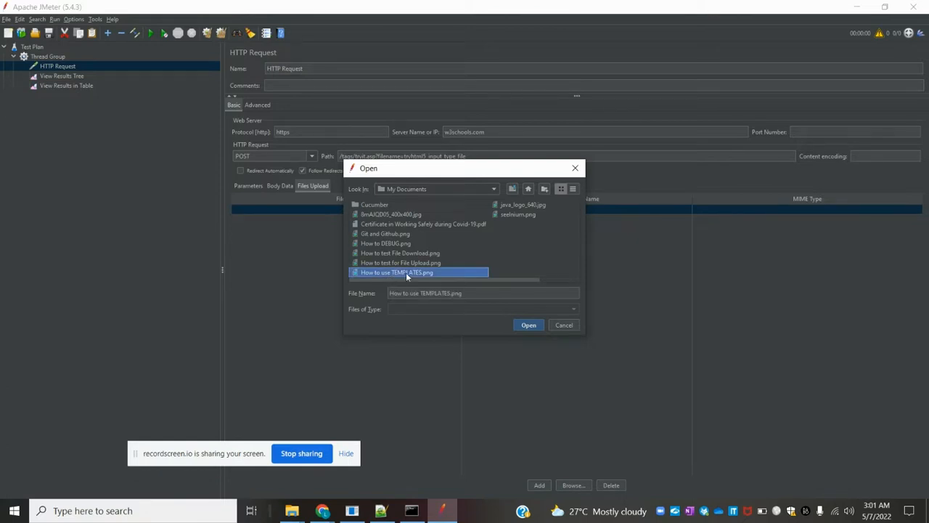
click(529, 325)
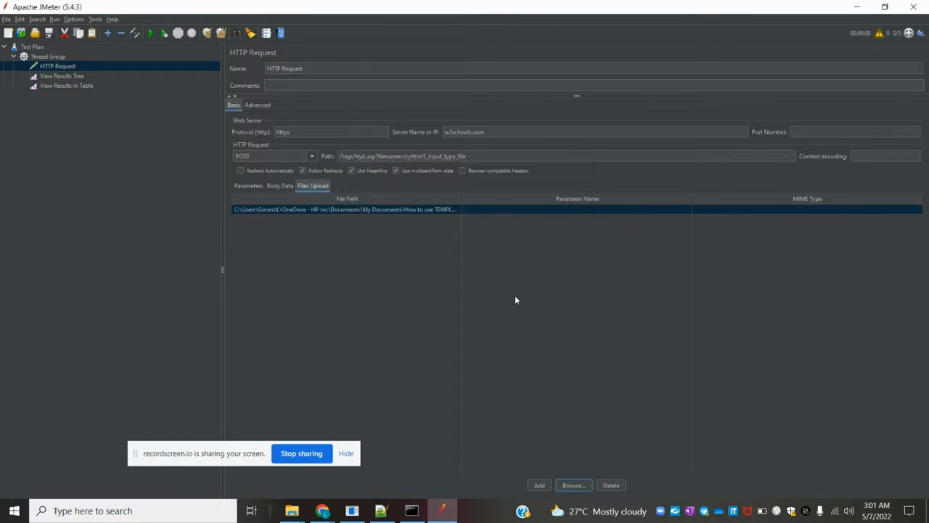
mouse_move(334, 505)
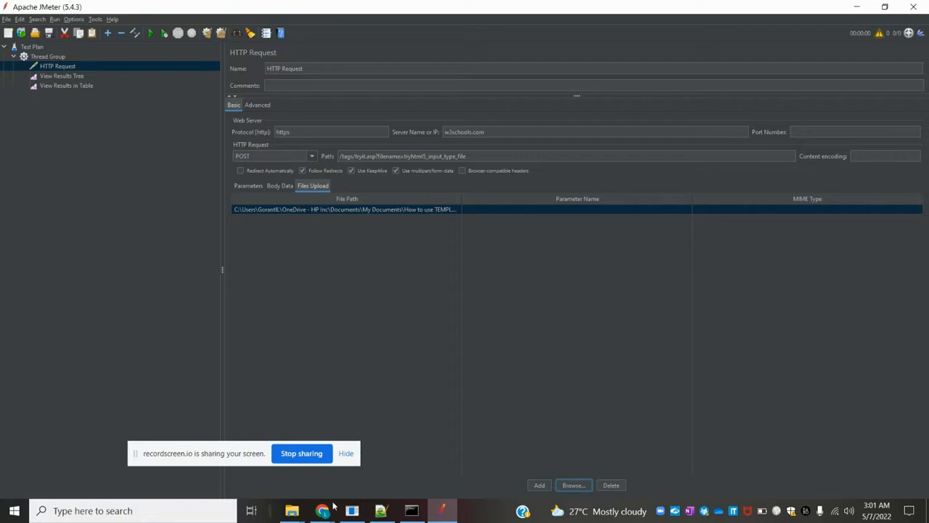
mouse_move(322, 511)
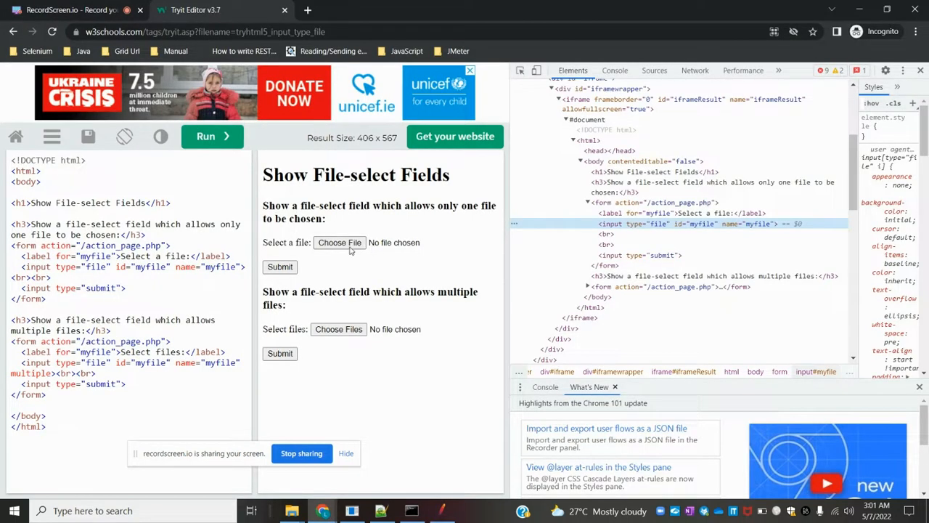
mouse_move(340, 242)
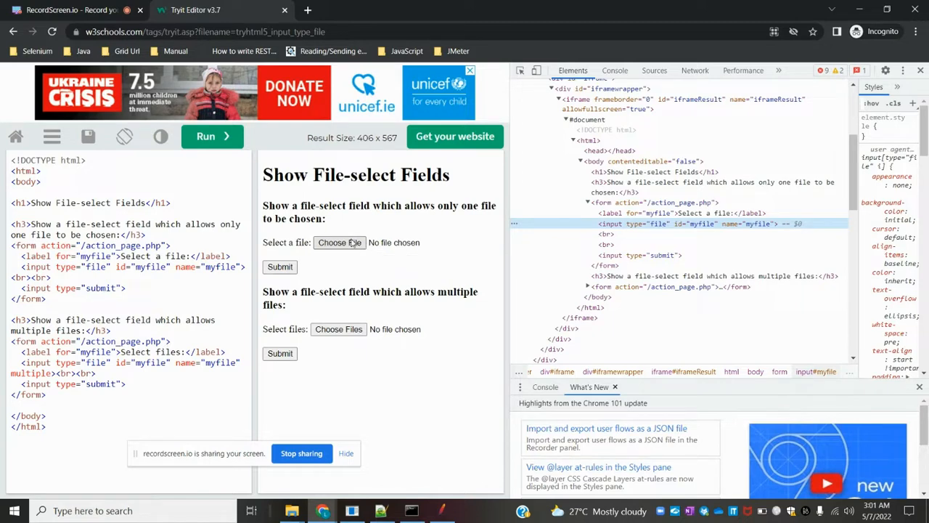
mouse_move(671, 231)
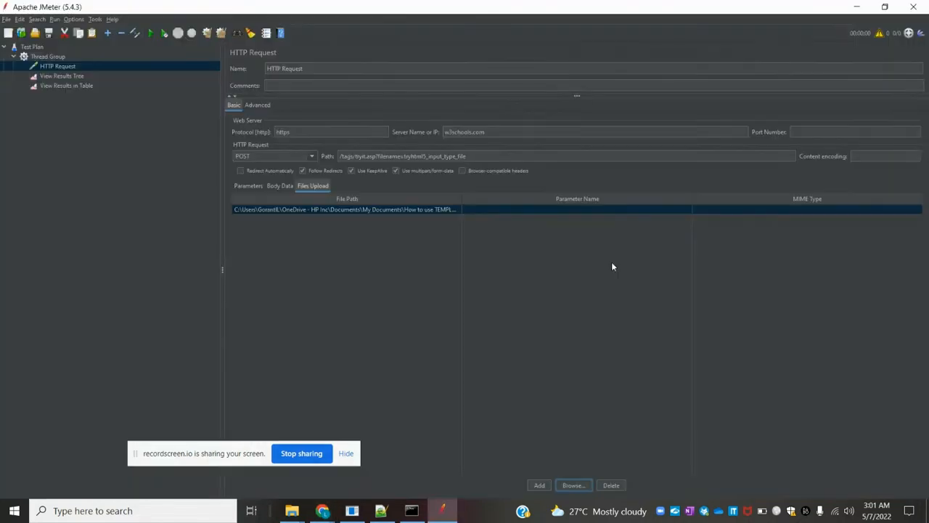
Name the upload parameter myfile, then switch to the Notepad++ notes
click(578, 209)
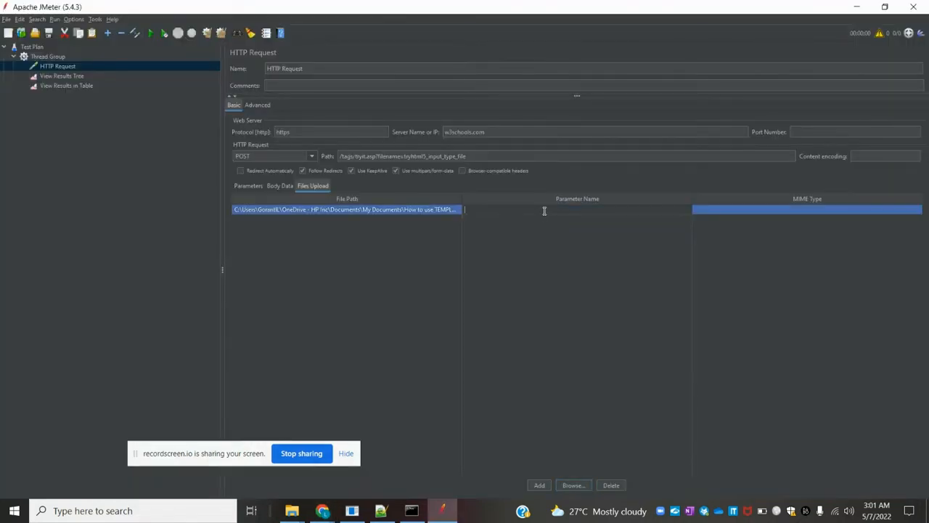
text(myfile)
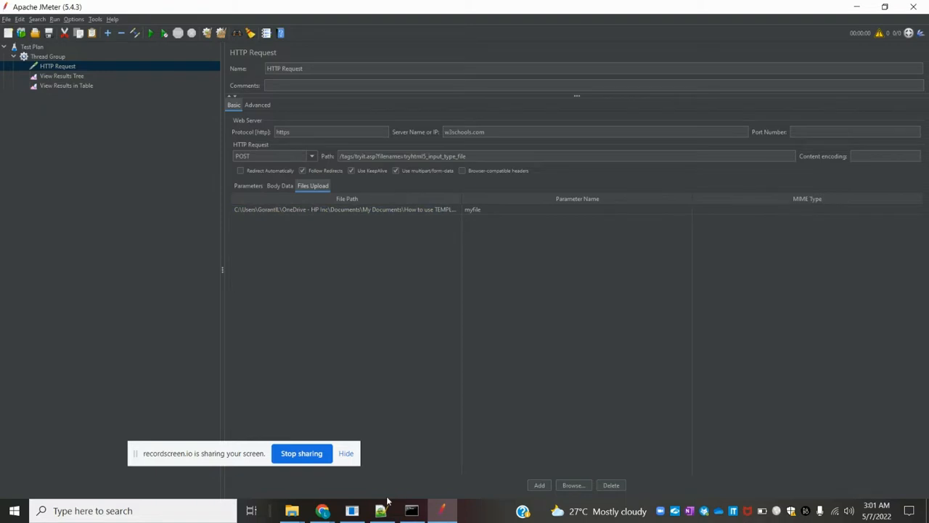
click(380, 511)
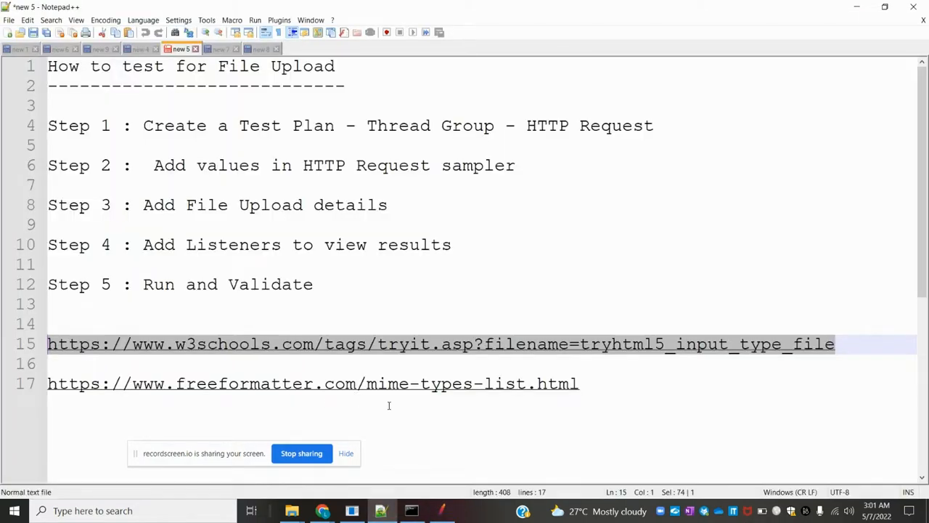
mouse_move(547, 408)
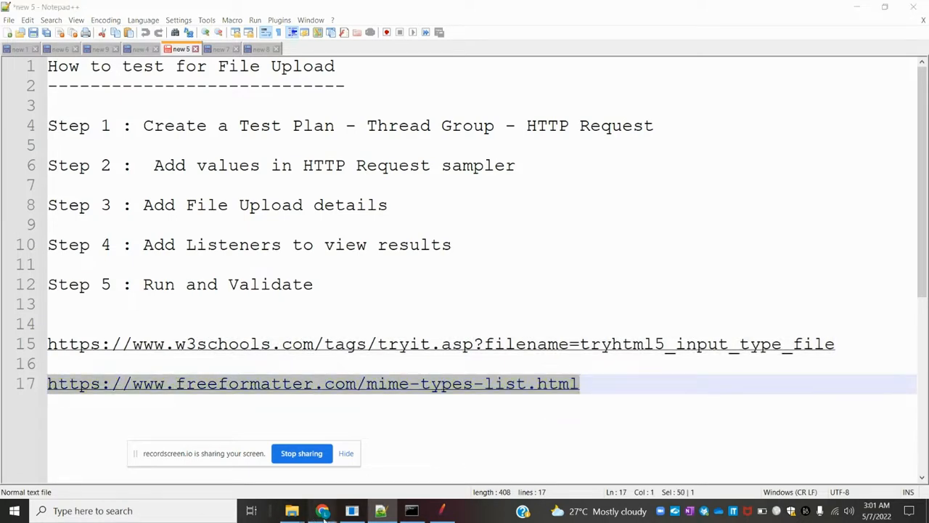
Pick the freeformatter MIME types link from the notes
click(322, 511)
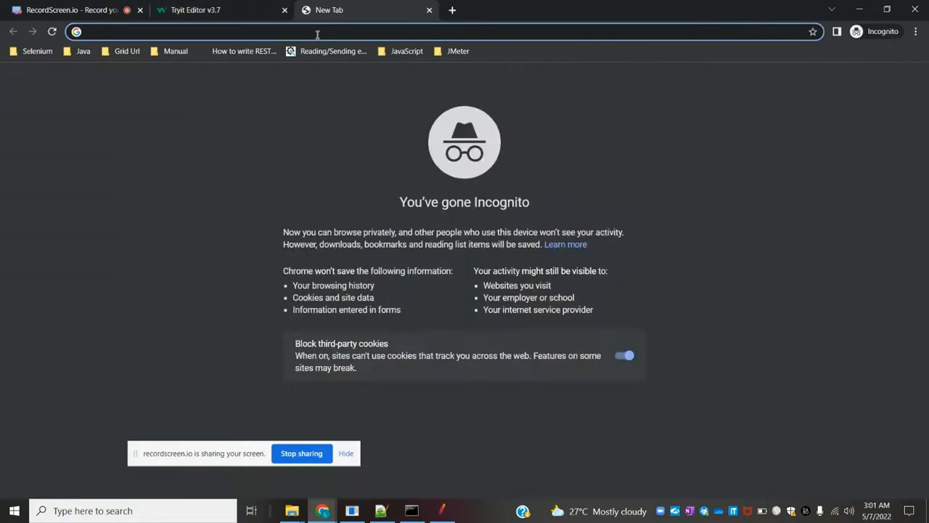
Load freeformatter.com/mime-types-list.html, search for png and copy the image/png MIME type
text(freeformatter.com/mime-types-list.html)
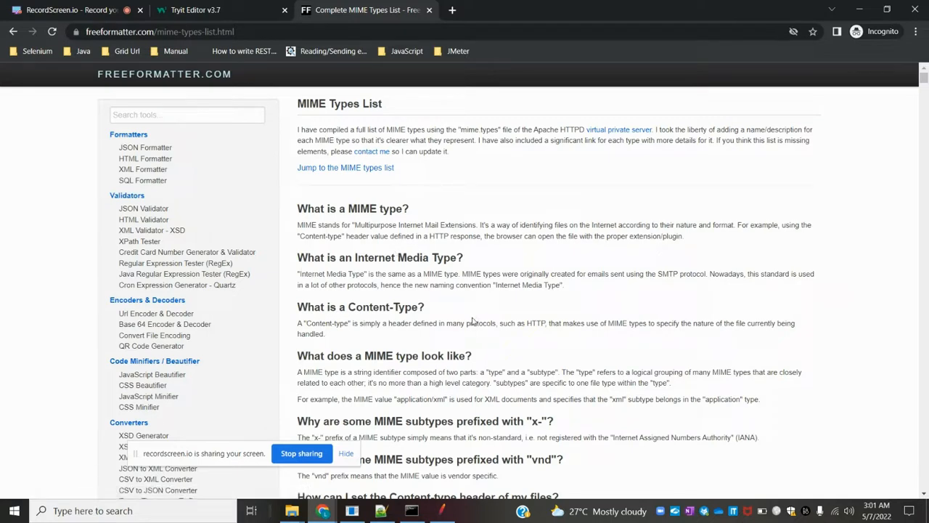
key(Ctrl+f)
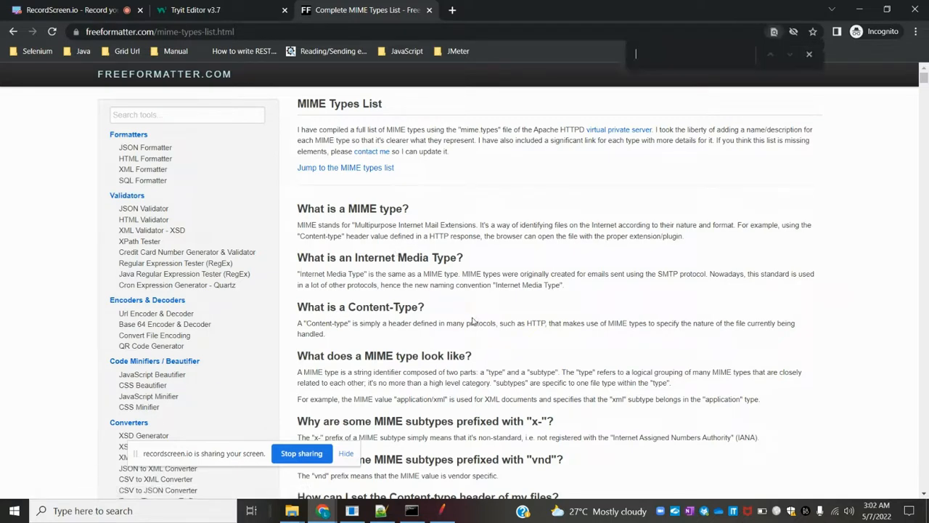
text(p)
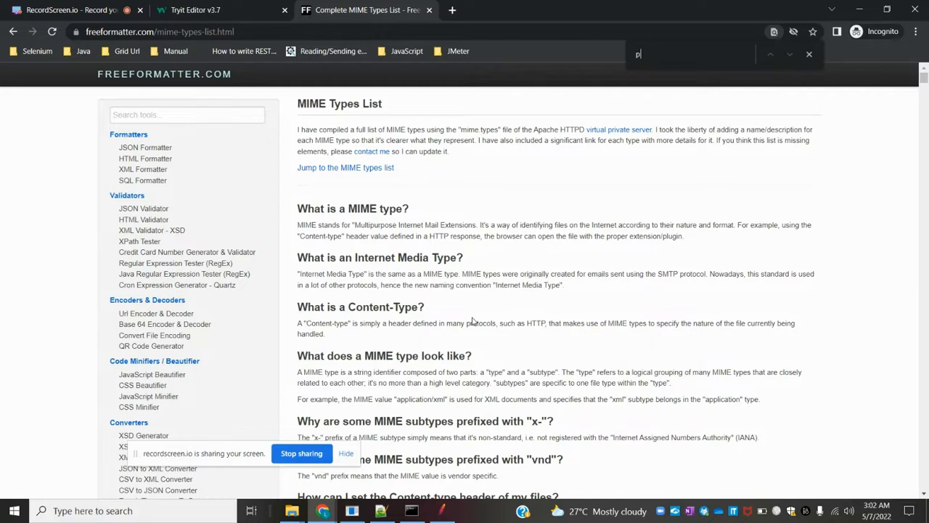
text(ng)
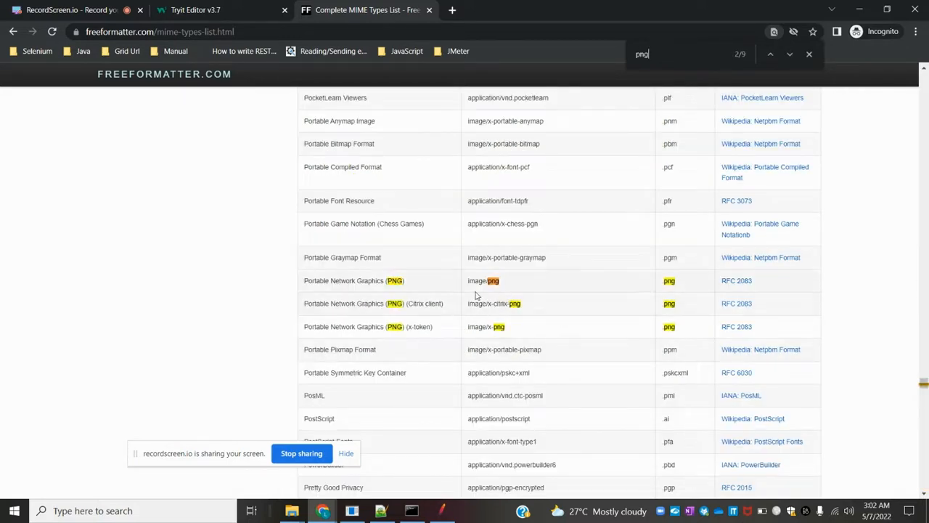
mouse_move(508, 283)
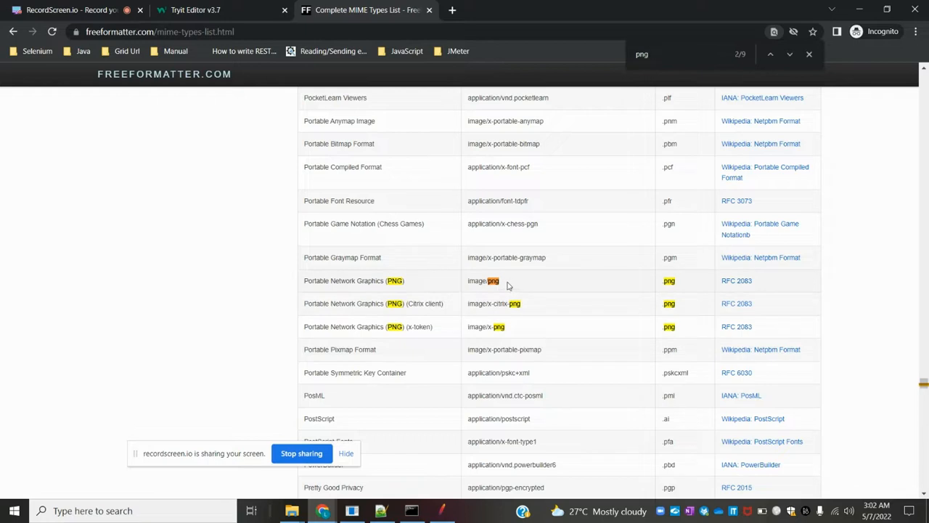
double_click(482, 280)
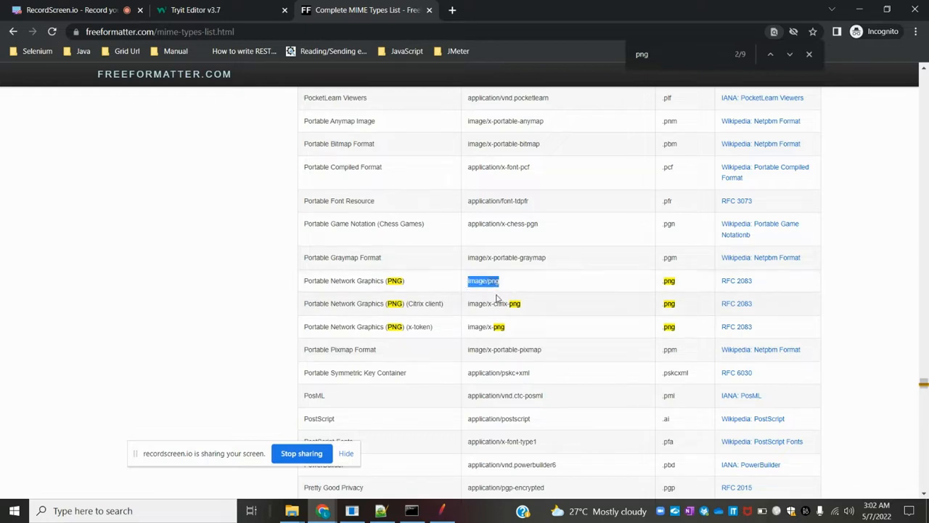
key(alt+tab)
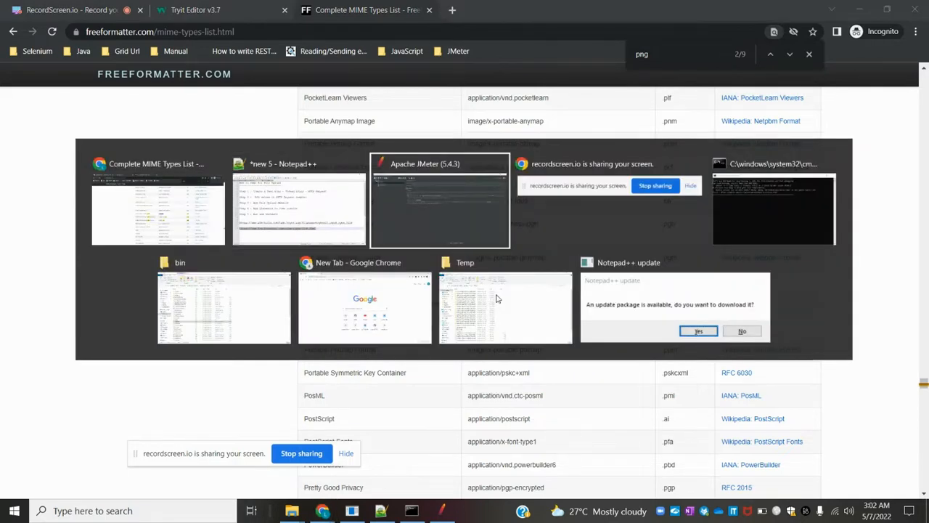
Return to Apache JMeter to set the Files Upload row's MIME type to image/png
click(439, 200)
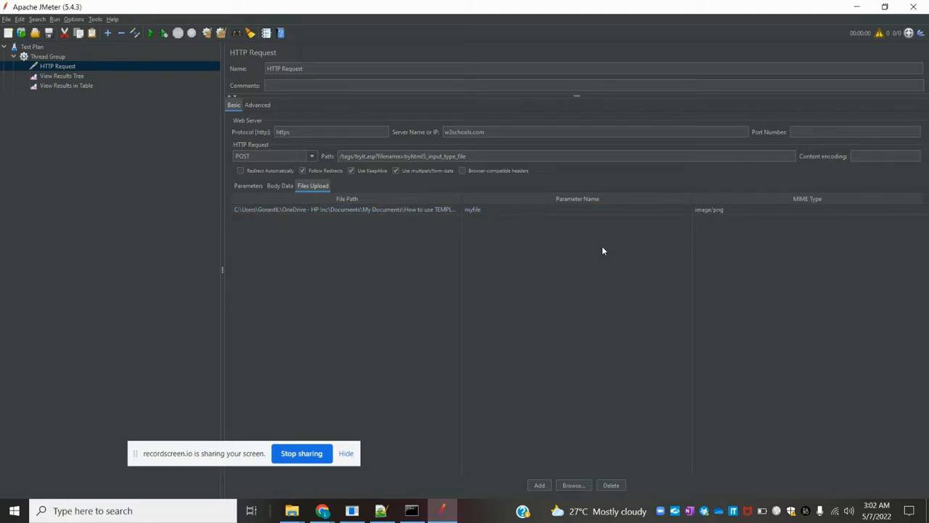
mouse_move(73, 105)
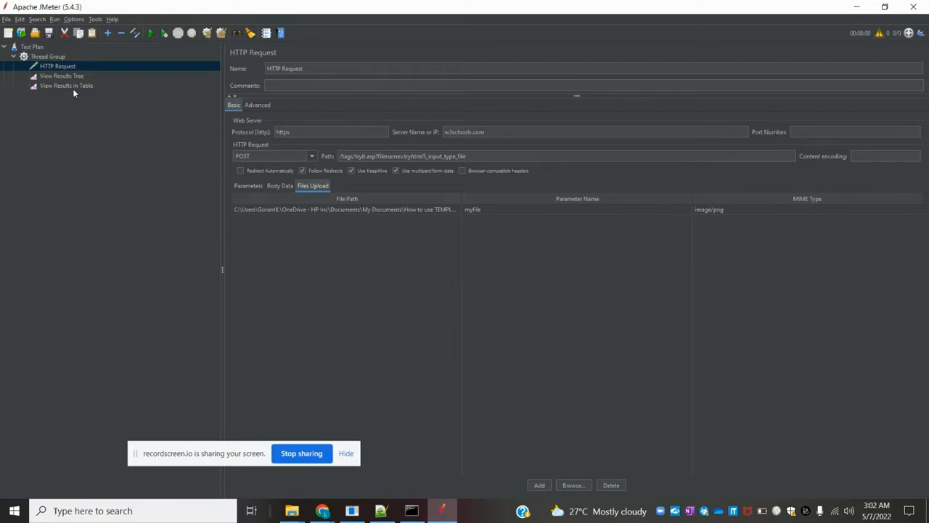
mouse_move(61, 73)
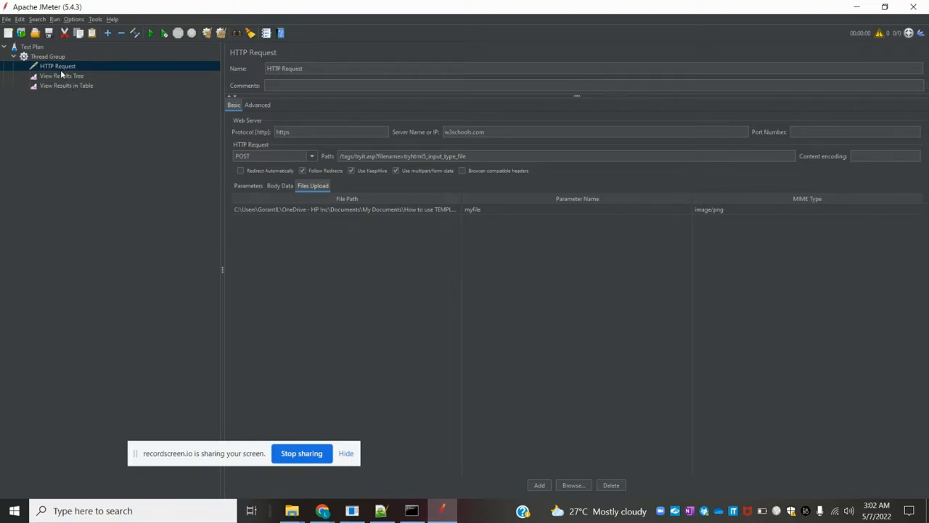
Run the test plan from View Results Tree without saving and view the HTTP Request's 200 OK result
click(61, 76)
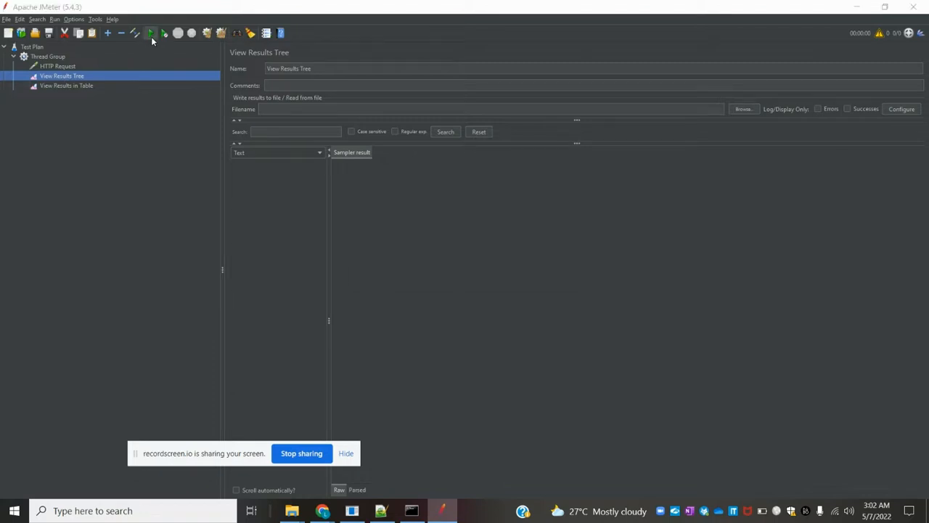
click(151, 33)
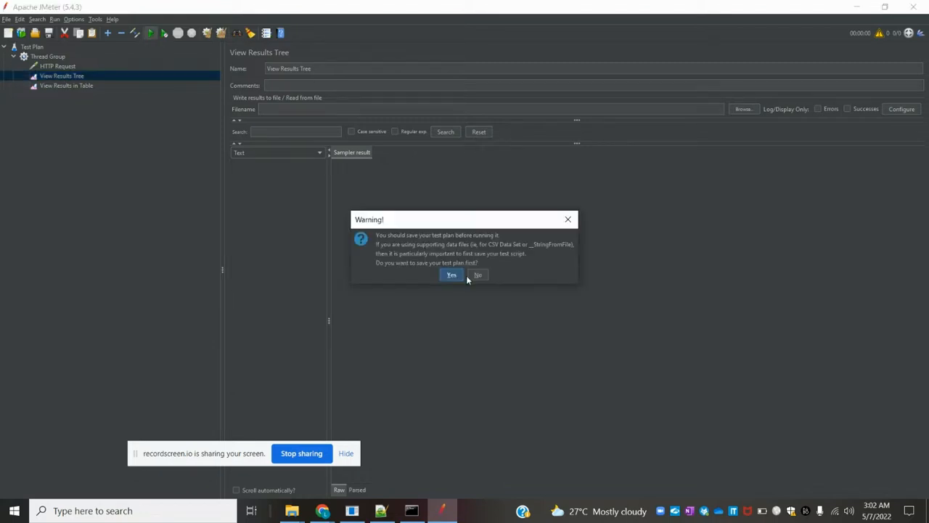
click(478, 276)
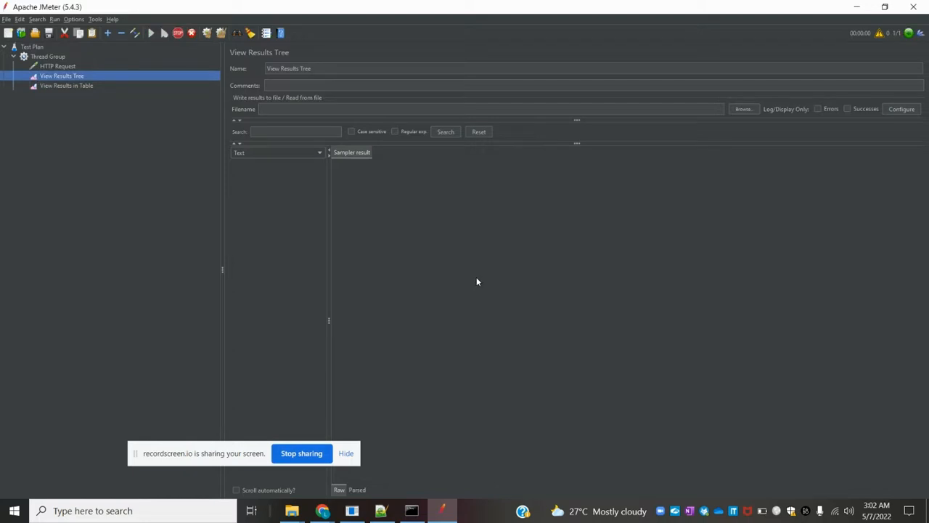
click(151, 32)
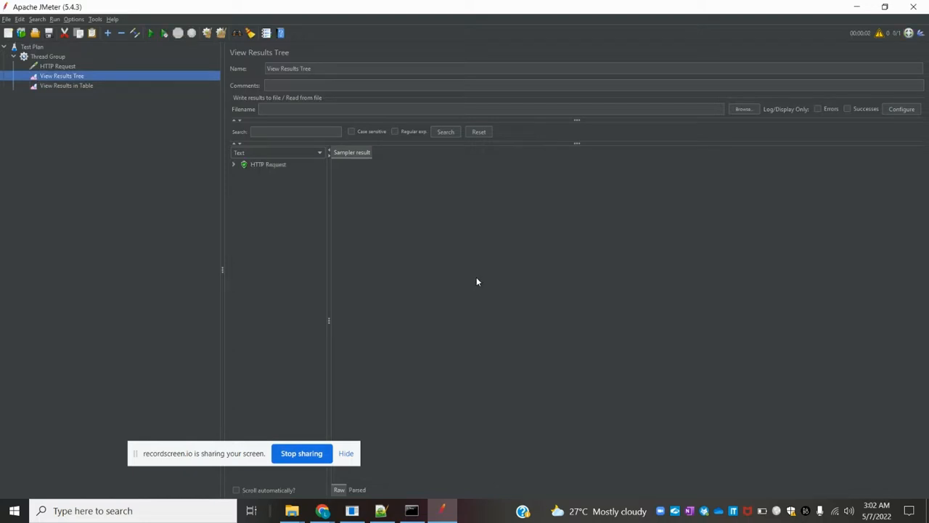
click(268, 164)
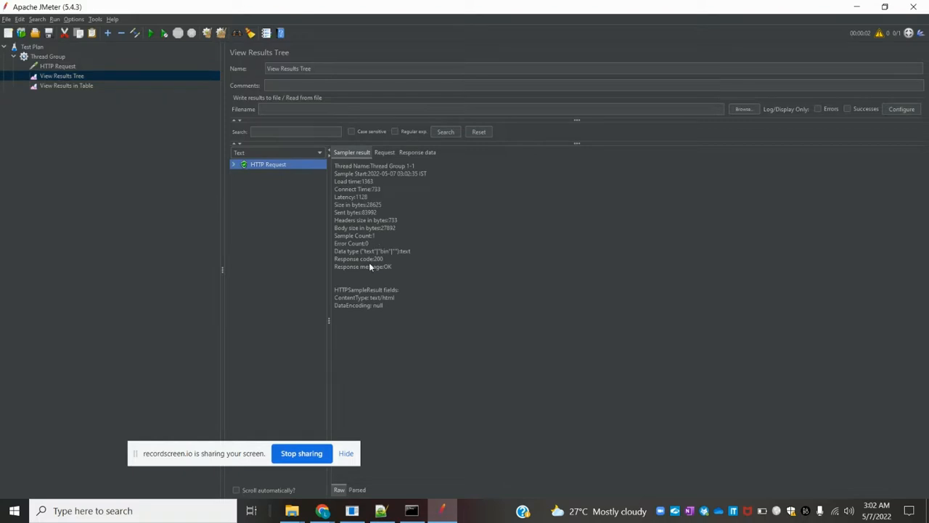
mouse_move(58, 88)
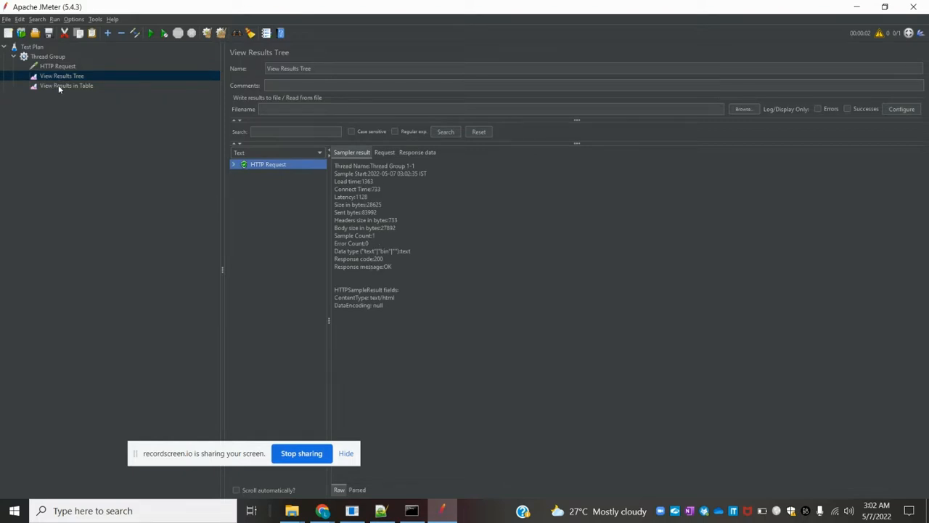
Show View Results in Table listing the one successful HTTP Request sample
click(67, 84)
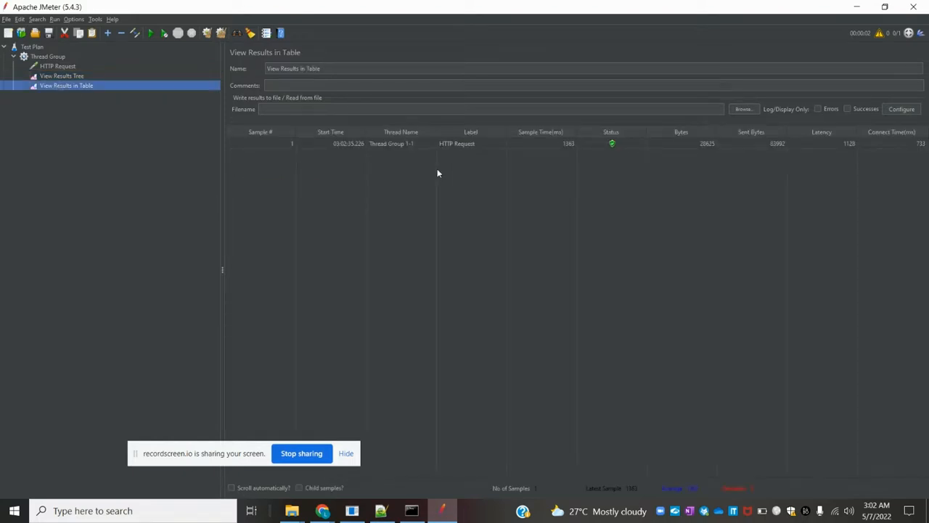
mouse_move(685, 189)
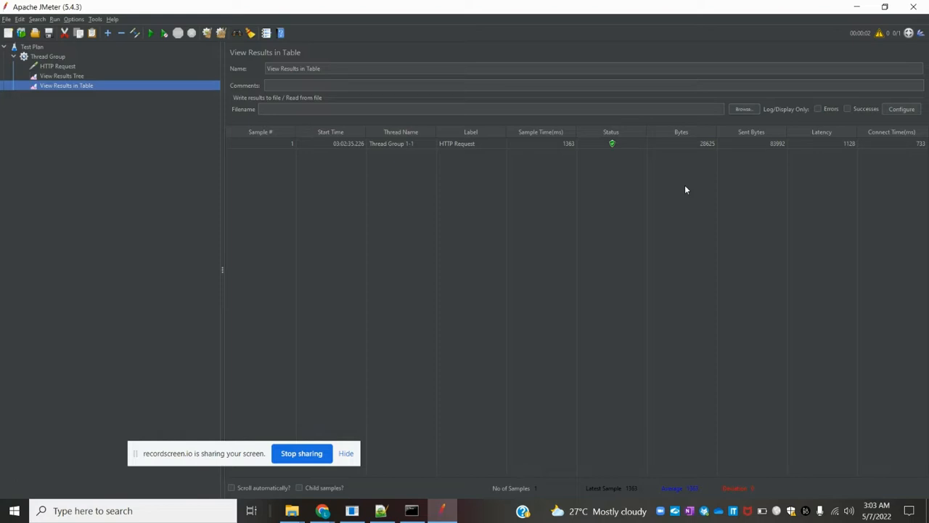
mouse_move(525, 262)
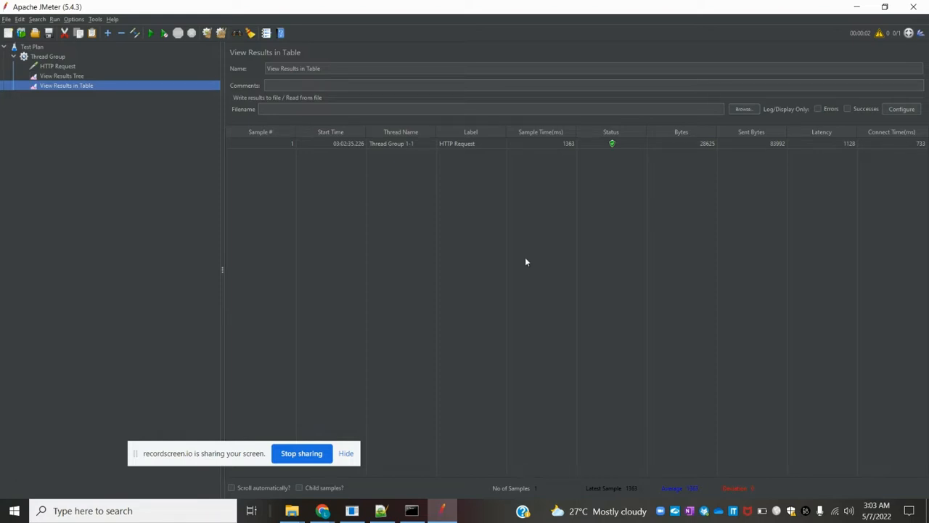